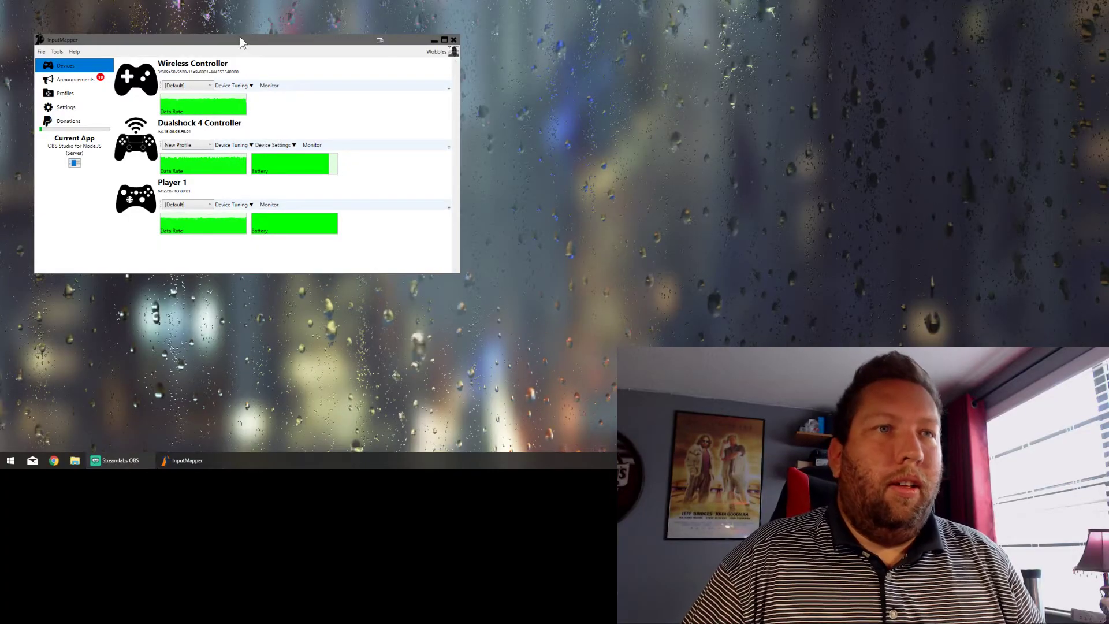
# Move the InputMapper window, listing three controllers, toward the centre of the screen
pyautogui.moveTo(242, 40); pyautogui.dragTo(352, 64)
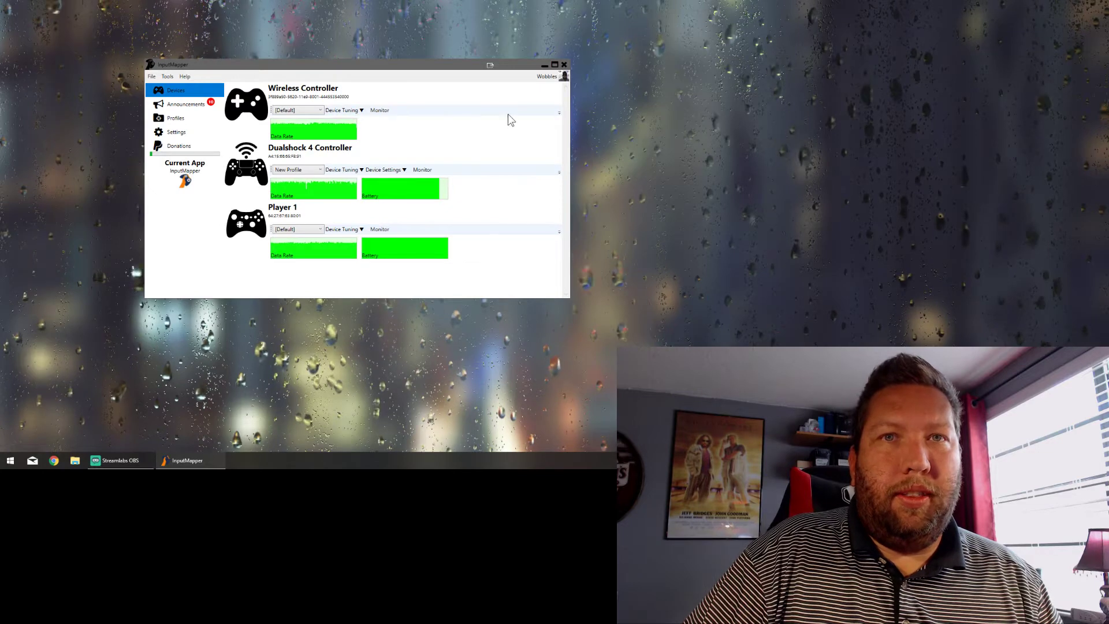
pyautogui.moveTo(432, 160)
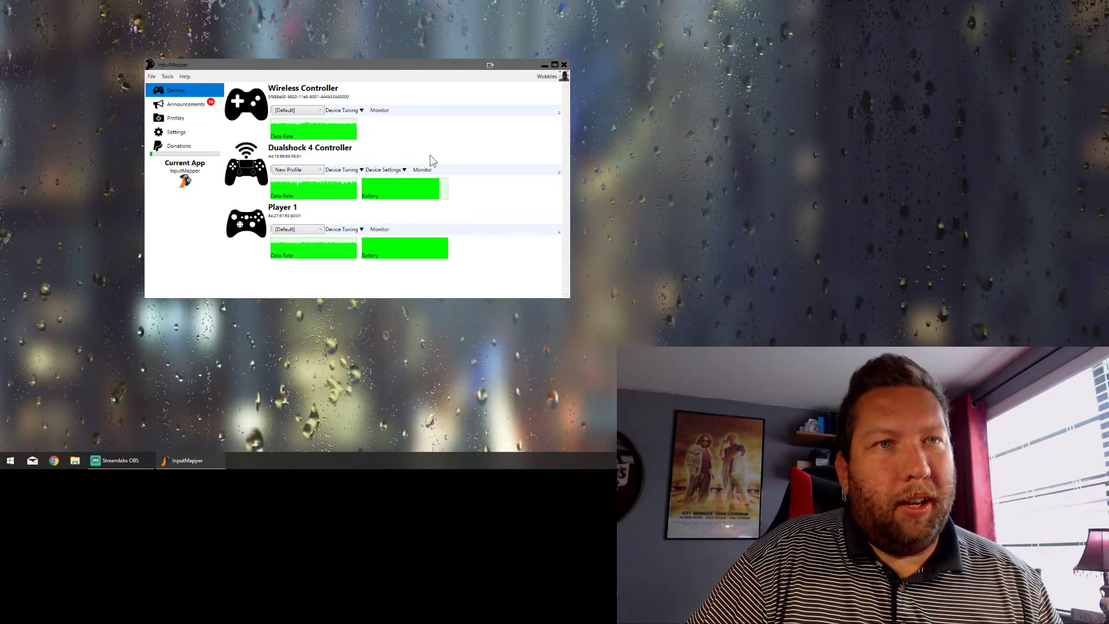
pyautogui.moveTo(491, 166)
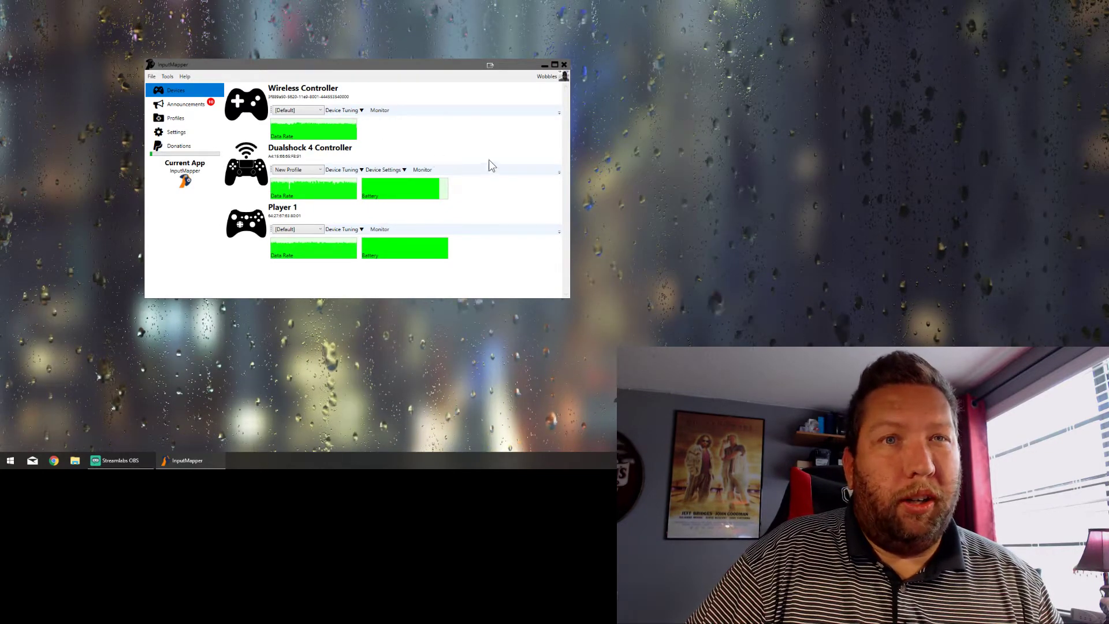
pyautogui.moveTo(459, 192)
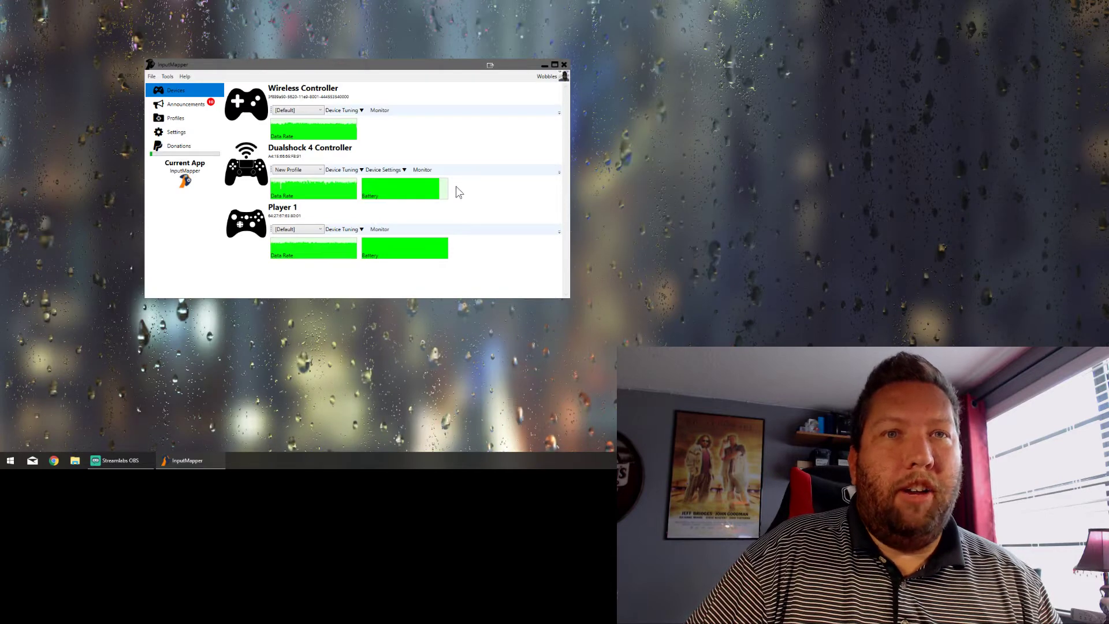
pyautogui.moveTo(410, 255)
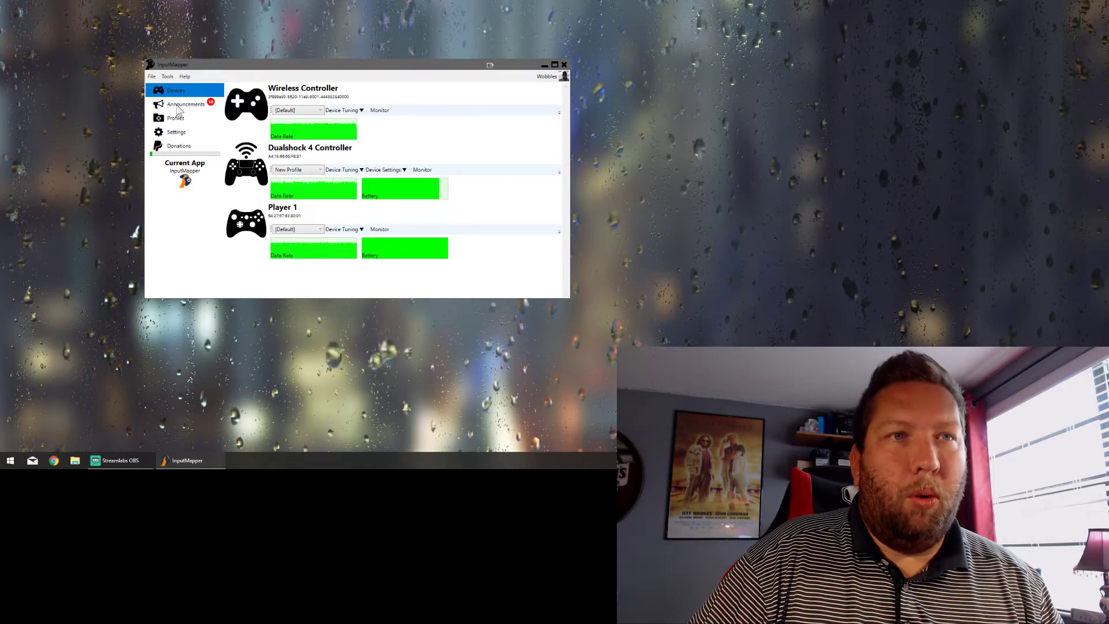
# Glance at Announcements, then expand Profiles to reveal New Profile (1)
pyautogui.click(185, 105)
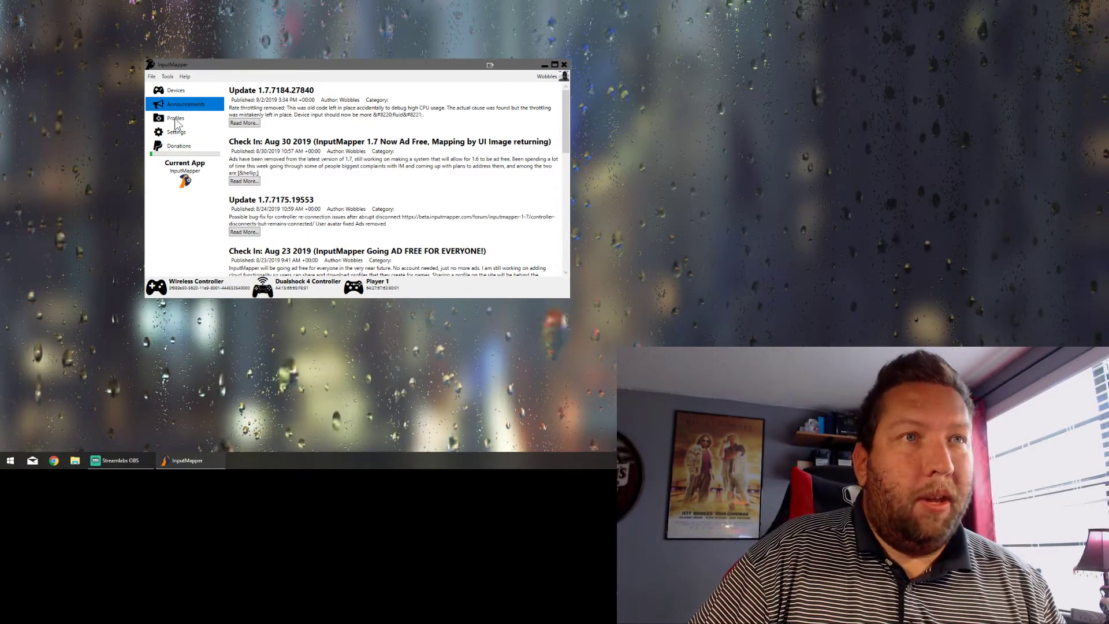
pyautogui.click(175, 118)
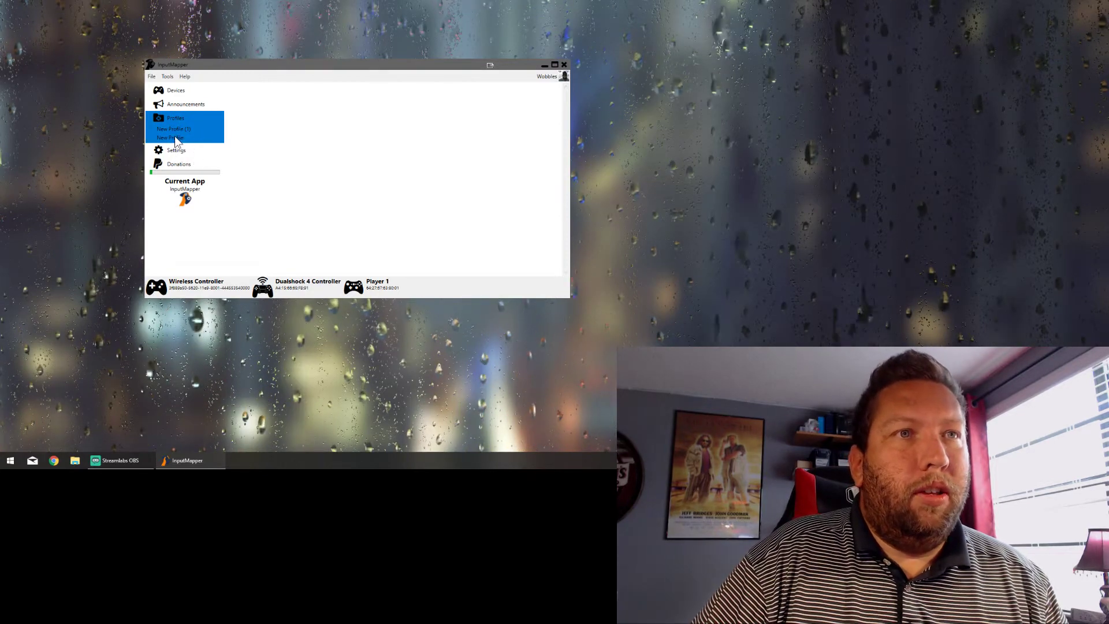
# Open New Profile (1) and scroll through its DualShock 4 to 360 Controller mapping diagram
pyautogui.click(172, 138)
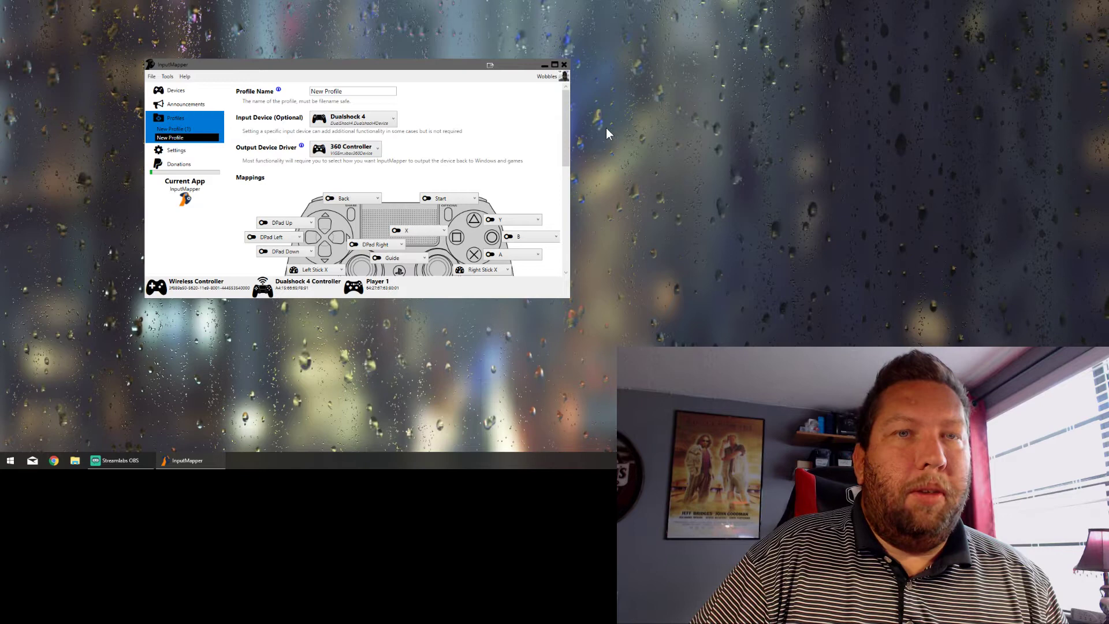
pyautogui.scroll(-3)
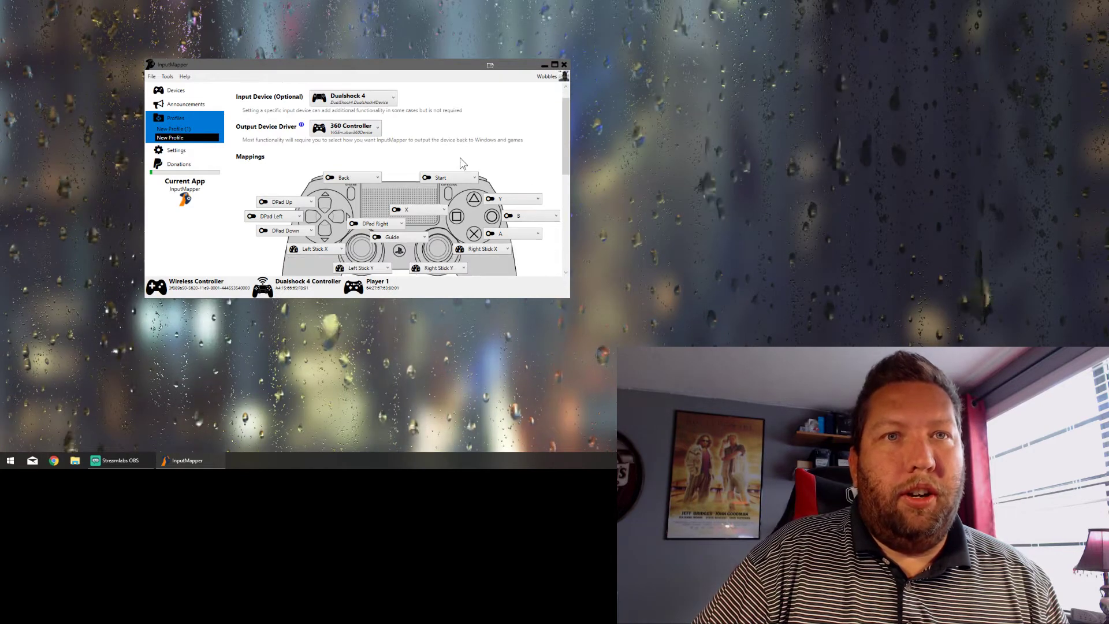
pyautogui.scroll(-3)
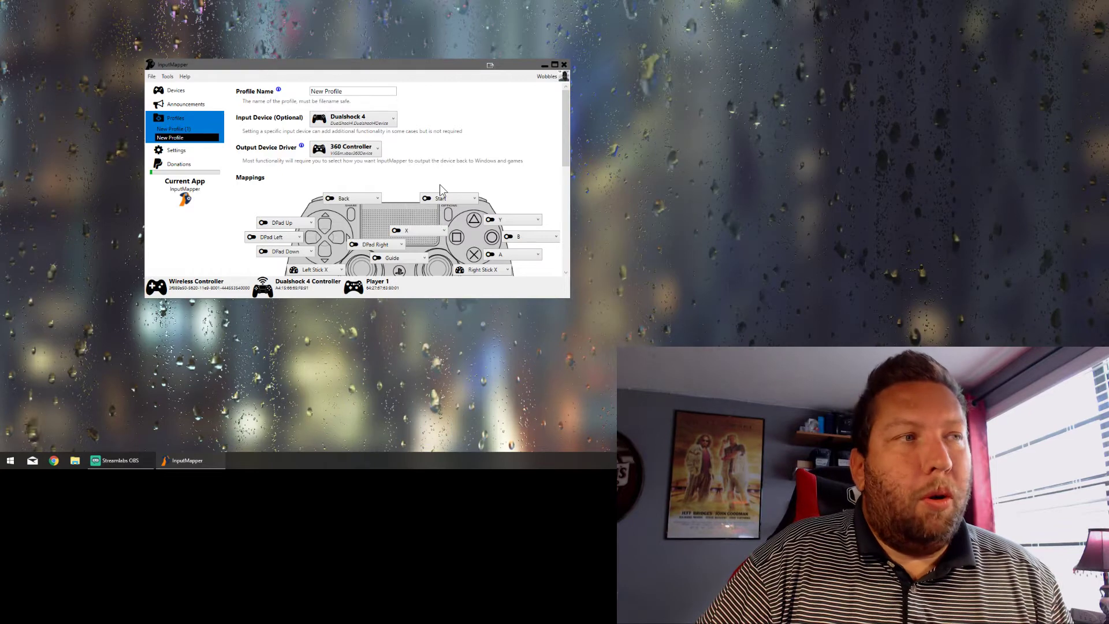
pyautogui.scroll(-3)
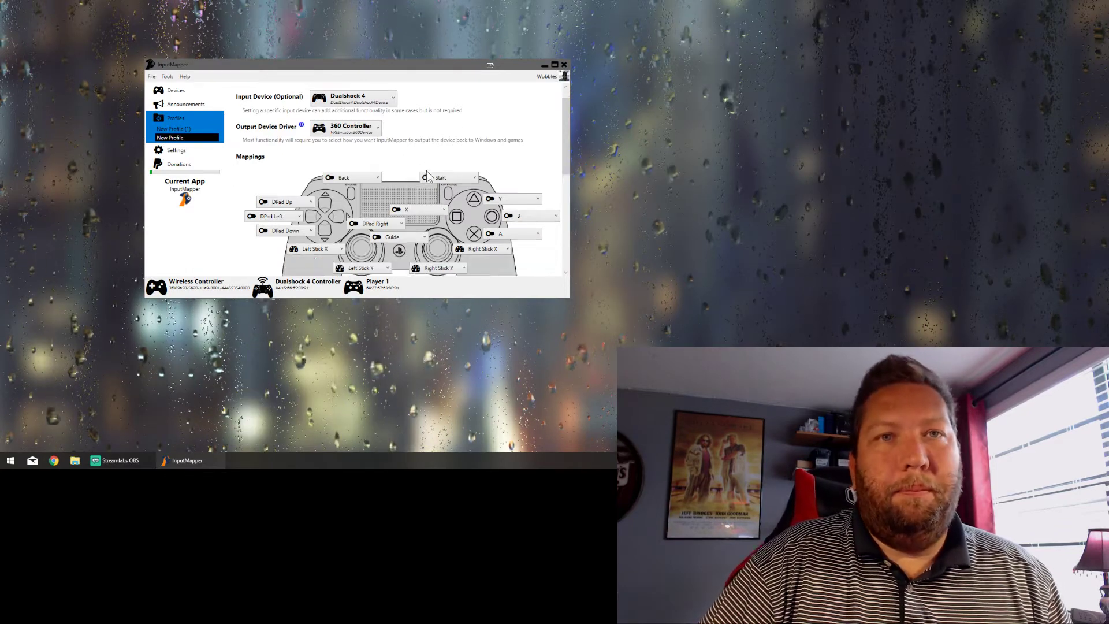
pyautogui.scroll(-3)
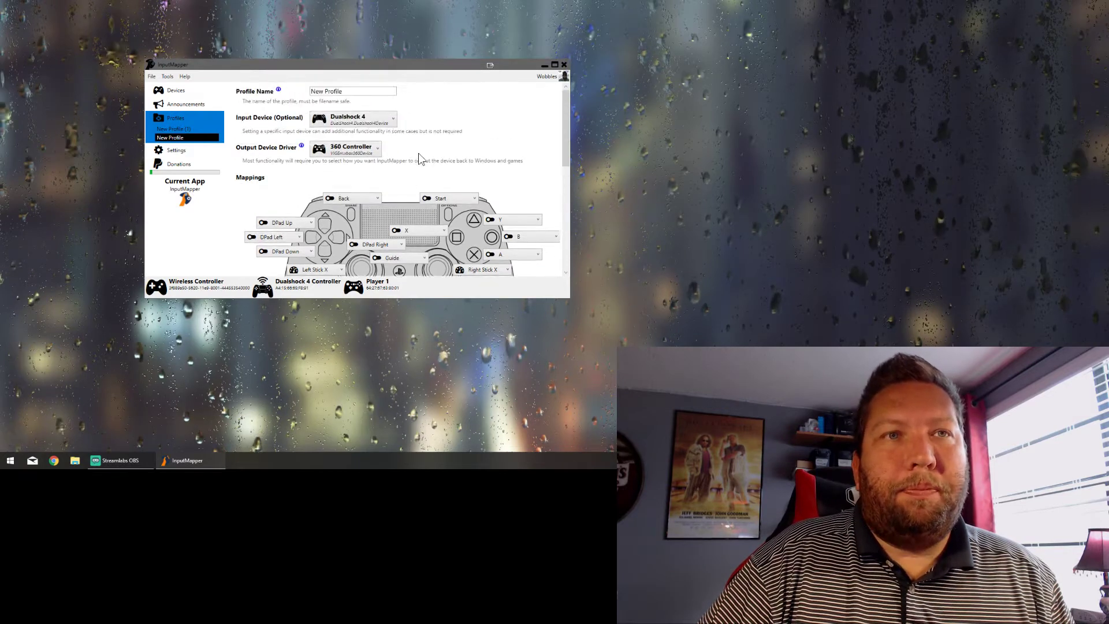
pyautogui.scroll(-3)
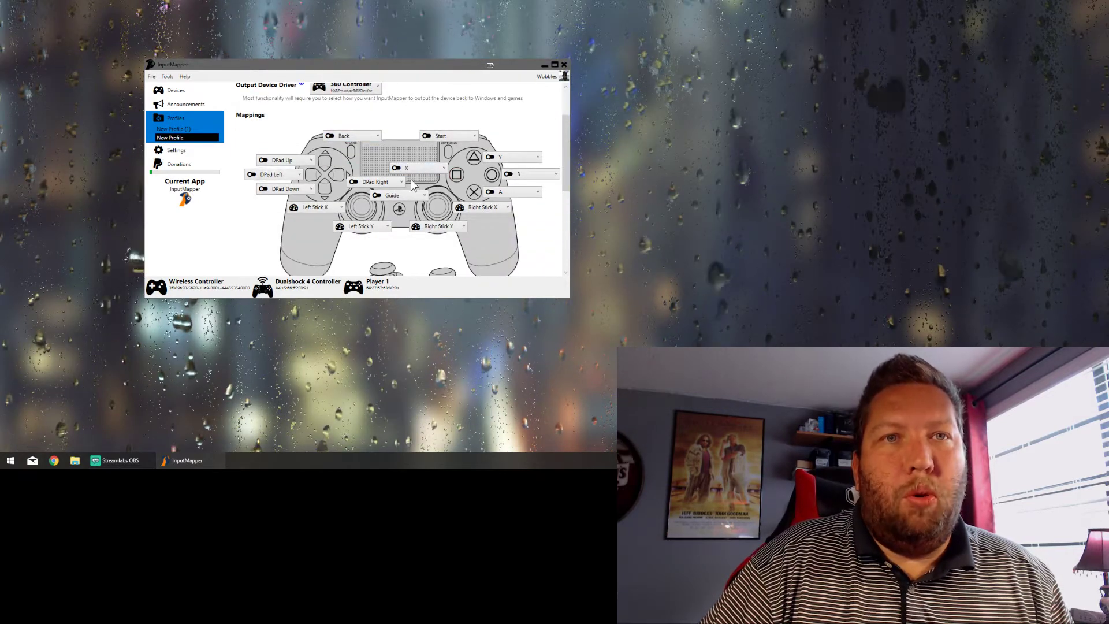
pyautogui.moveTo(314, 208)
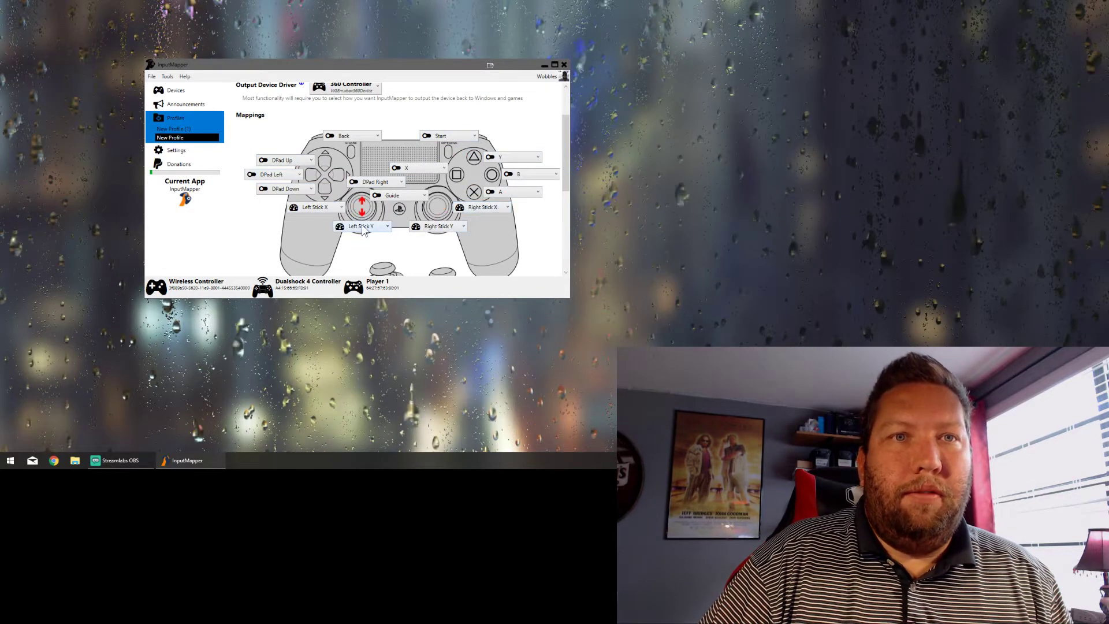
pyautogui.scroll(-3)
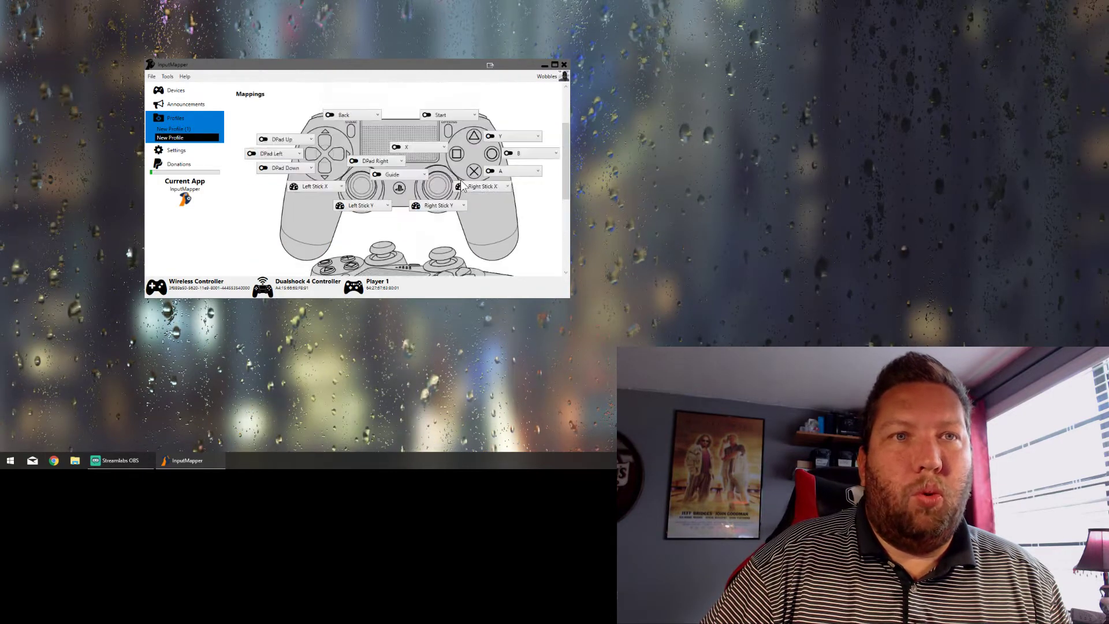
pyautogui.click(172, 137)
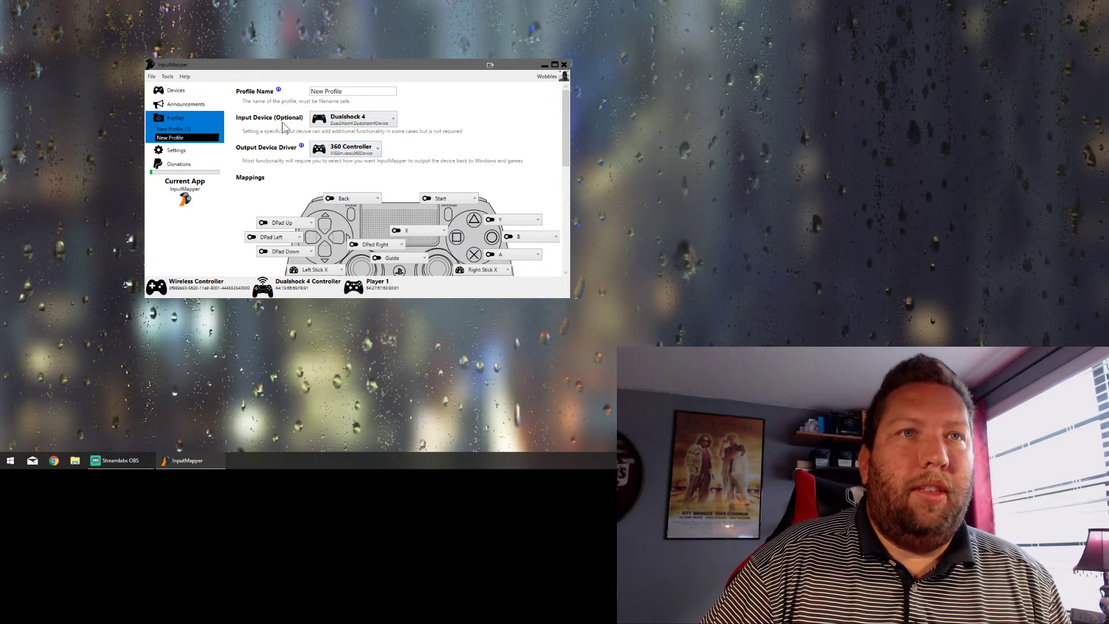
pyautogui.moveTo(372, 143)
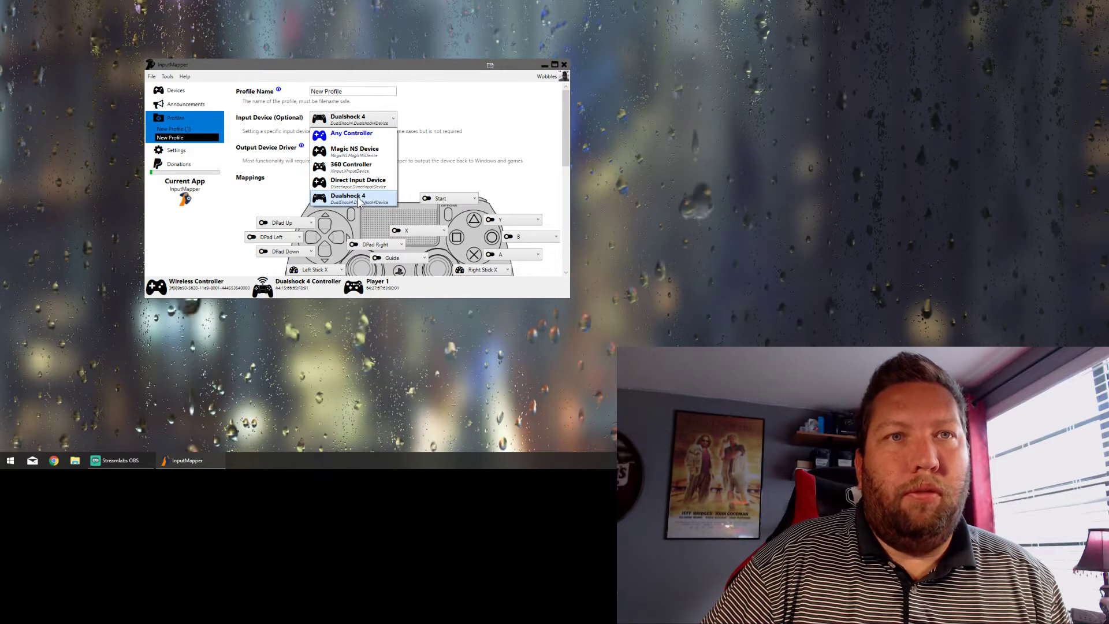
pyautogui.moveTo(355, 168)
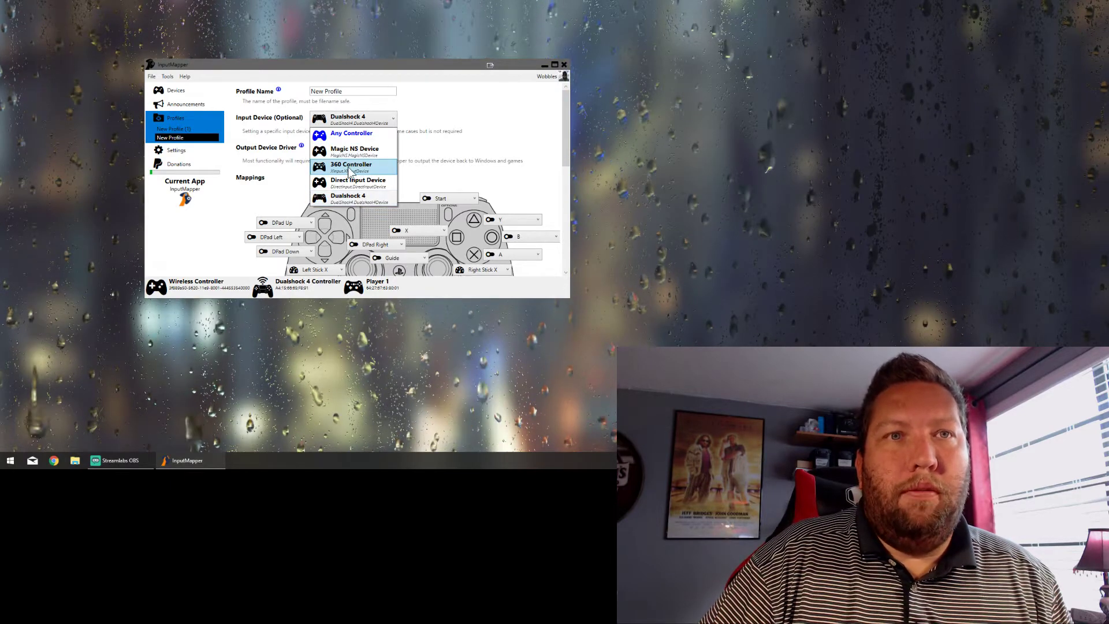
pyautogui.click(350, 168)
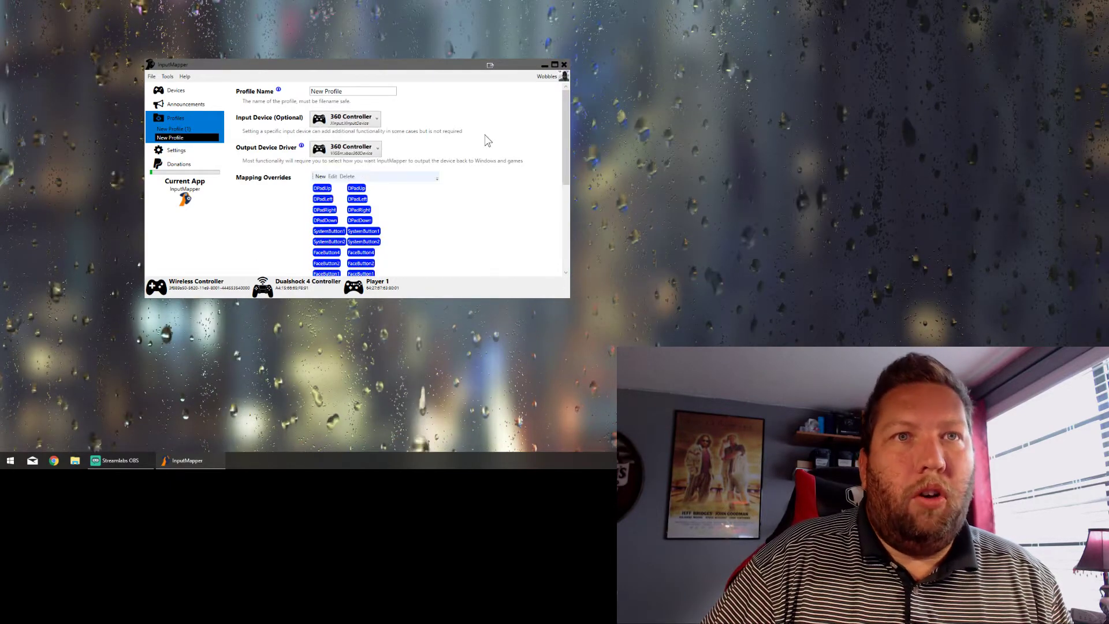
pyautogui.moveTo(454, 194)
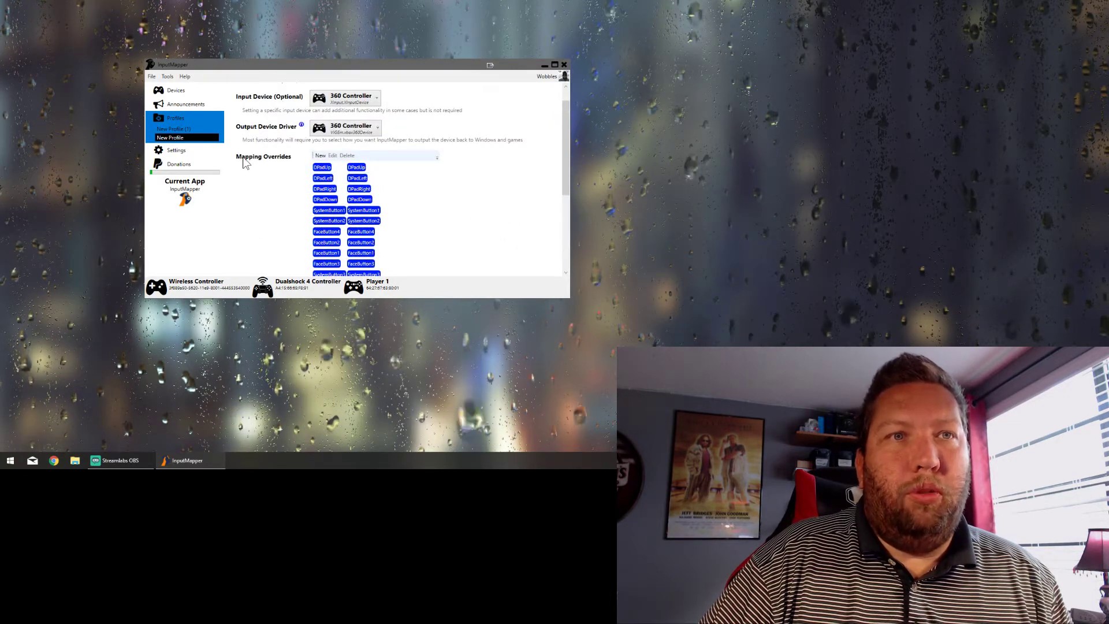
pyautogui.scroll(-3)
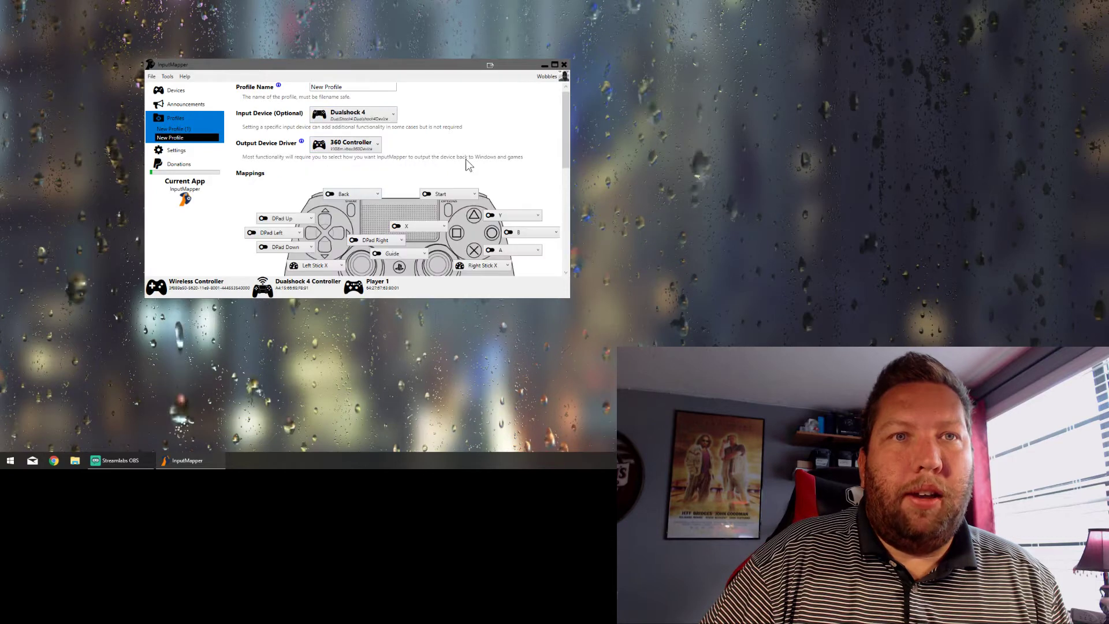
pyautogui.scroll(-3)
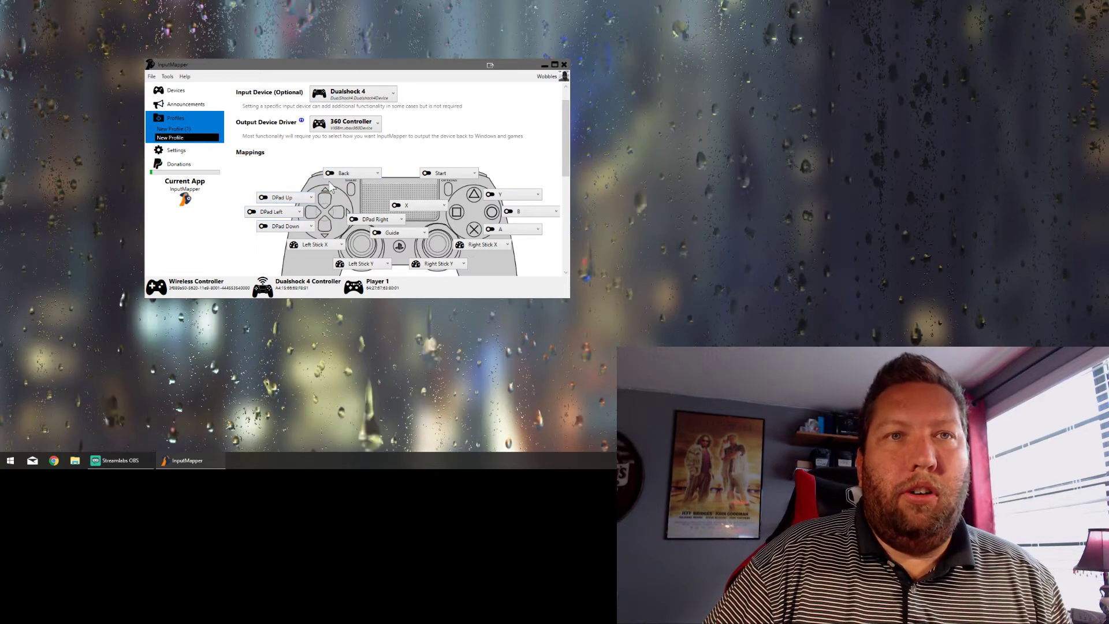
pyautogui.moveTo(369, 202)
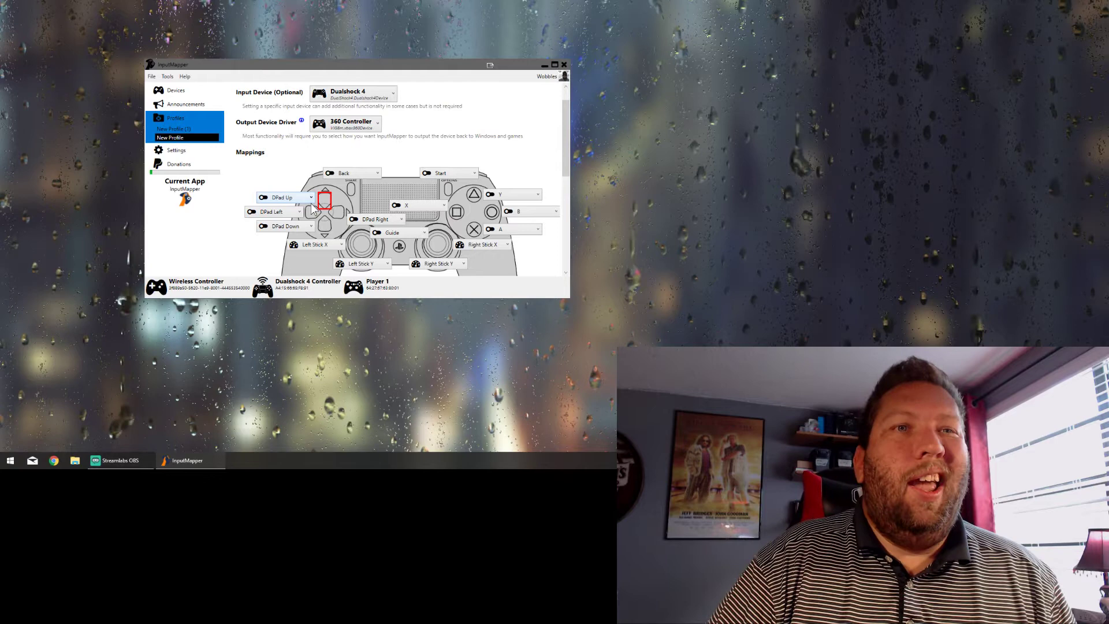
pyautogui.click(301, 197)
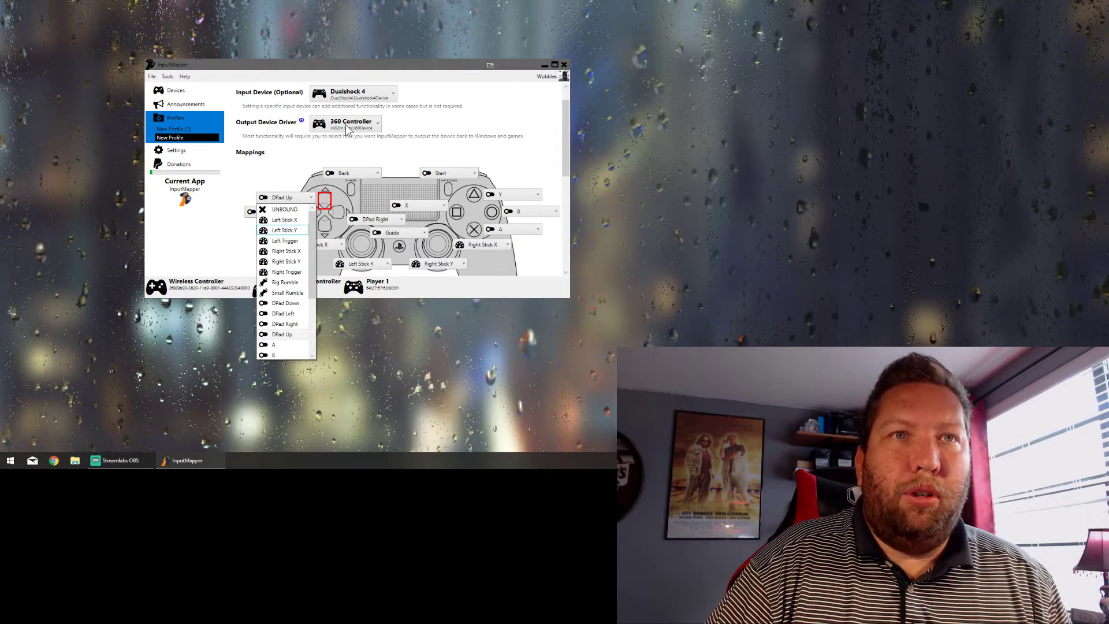
pyautogui.click(347, 122)
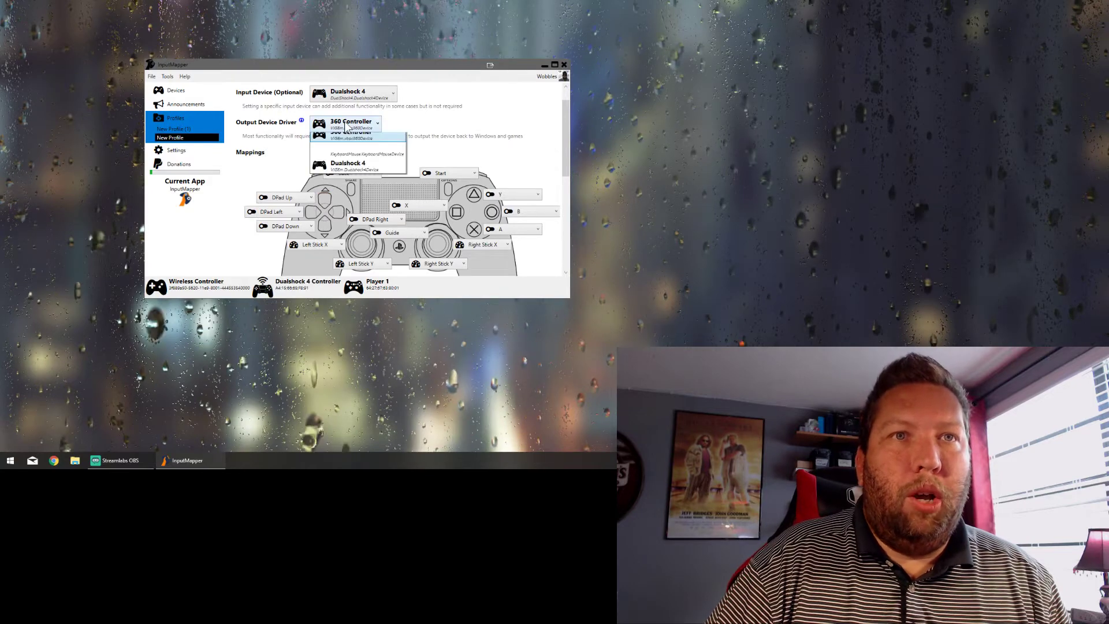
pyautogui.click(345, 167)
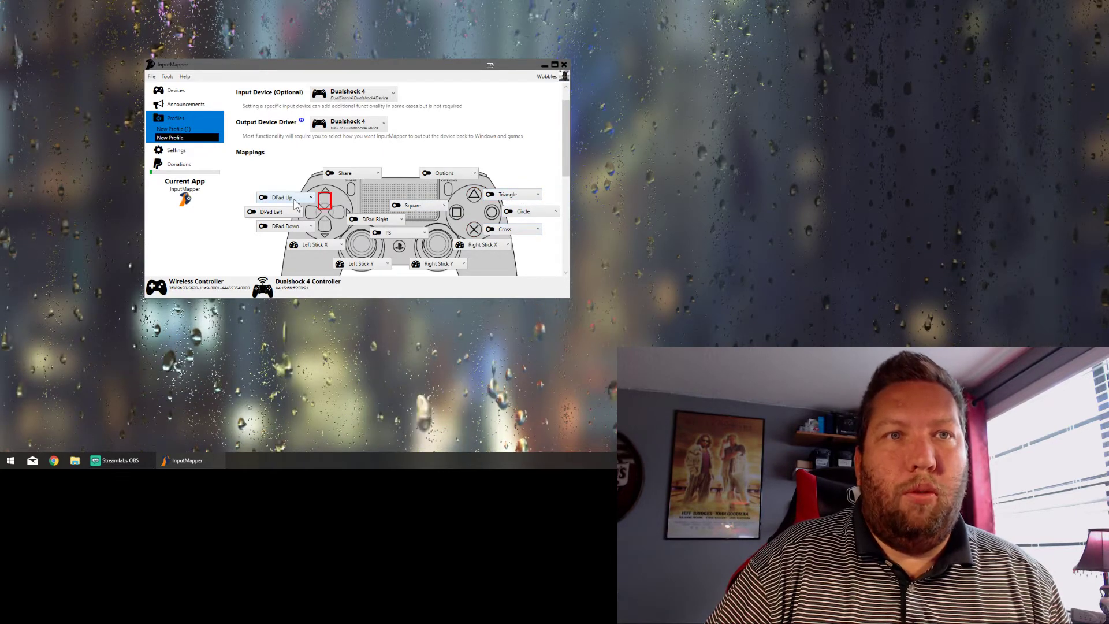
pyautogui.click(308, 212)
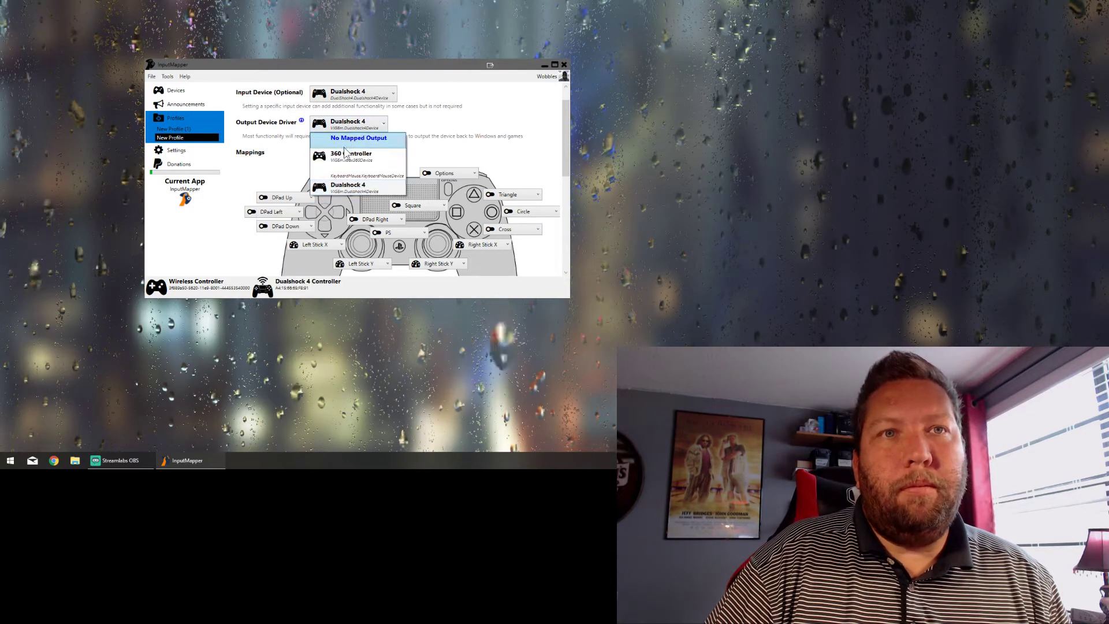
pyautogui.click(339, 156)
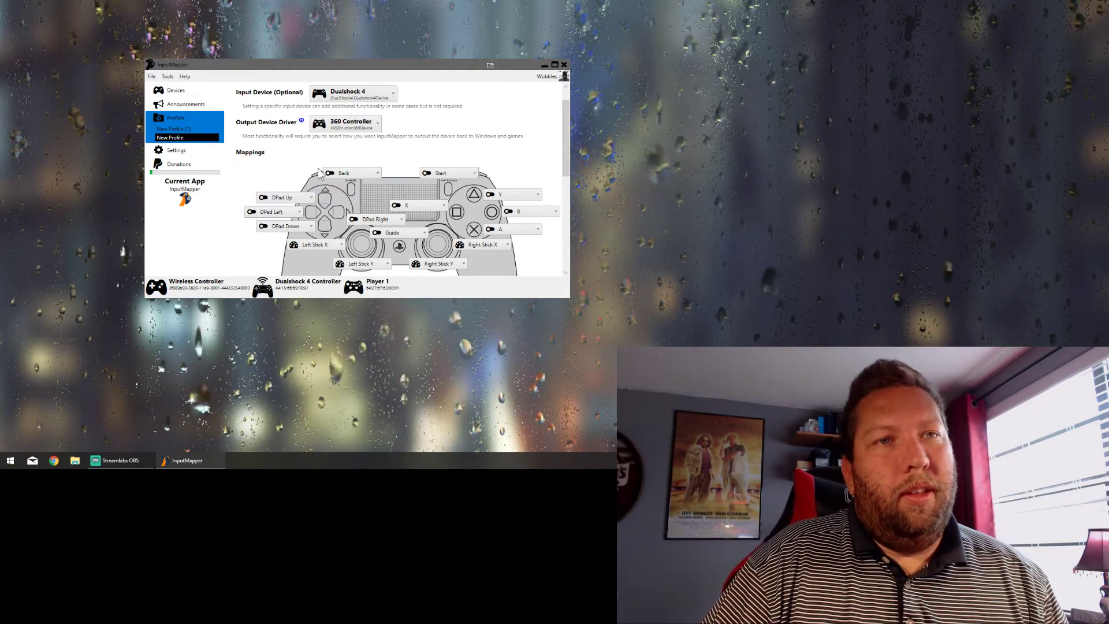
# Scroll the profile editor down to the shoulder, trigger and thumbstick mappings
pyautogui.scroll(-3)
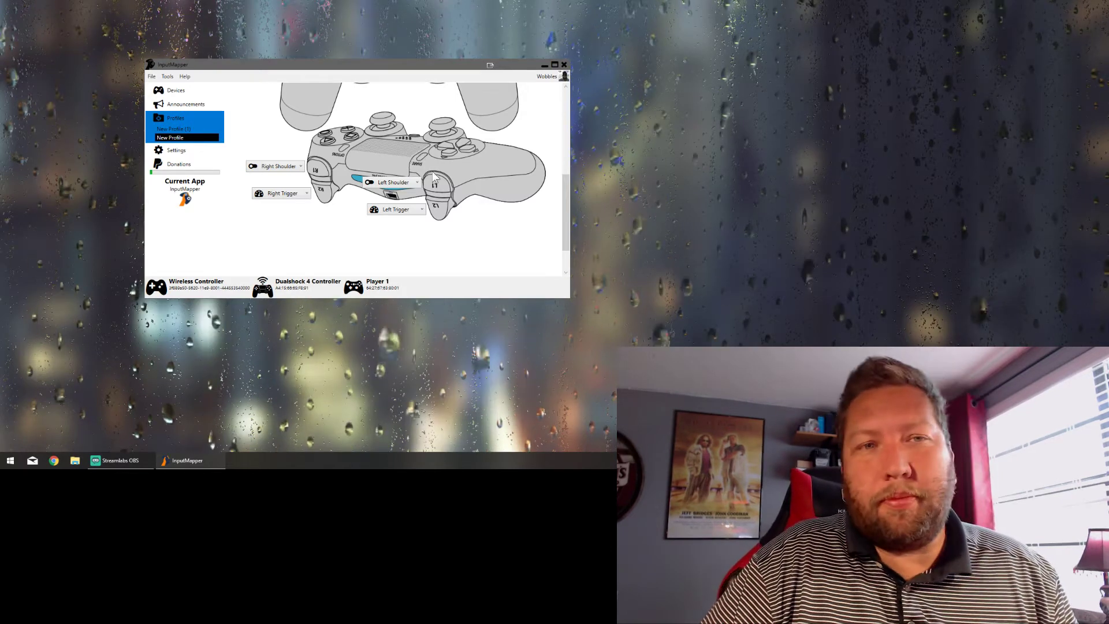
pyautogui.scroll(-3)
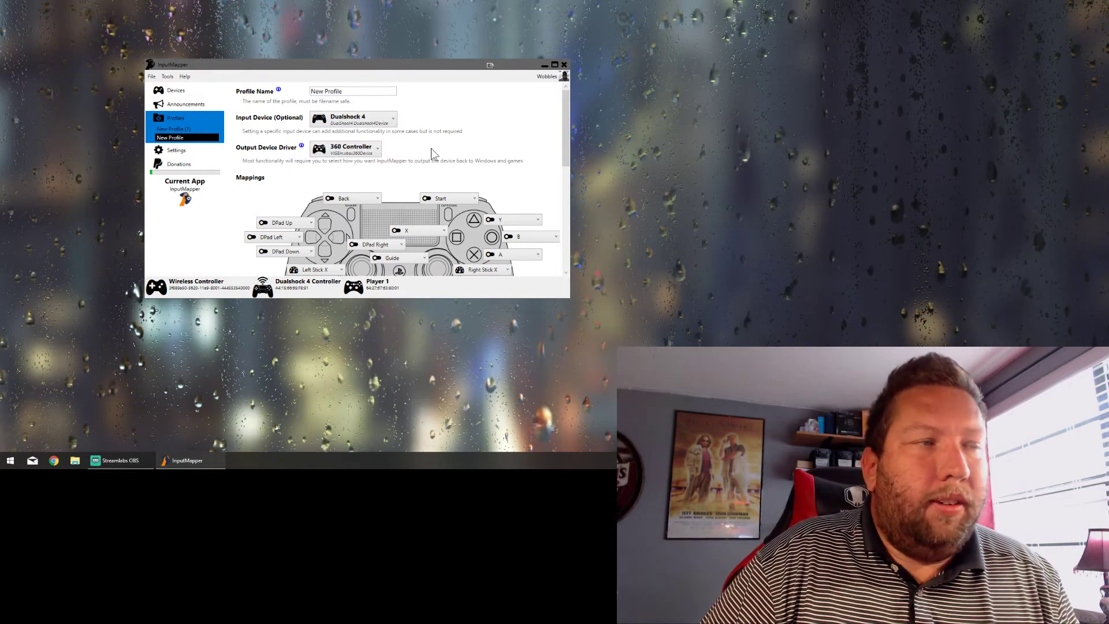
pyautogui.scroll(-3)
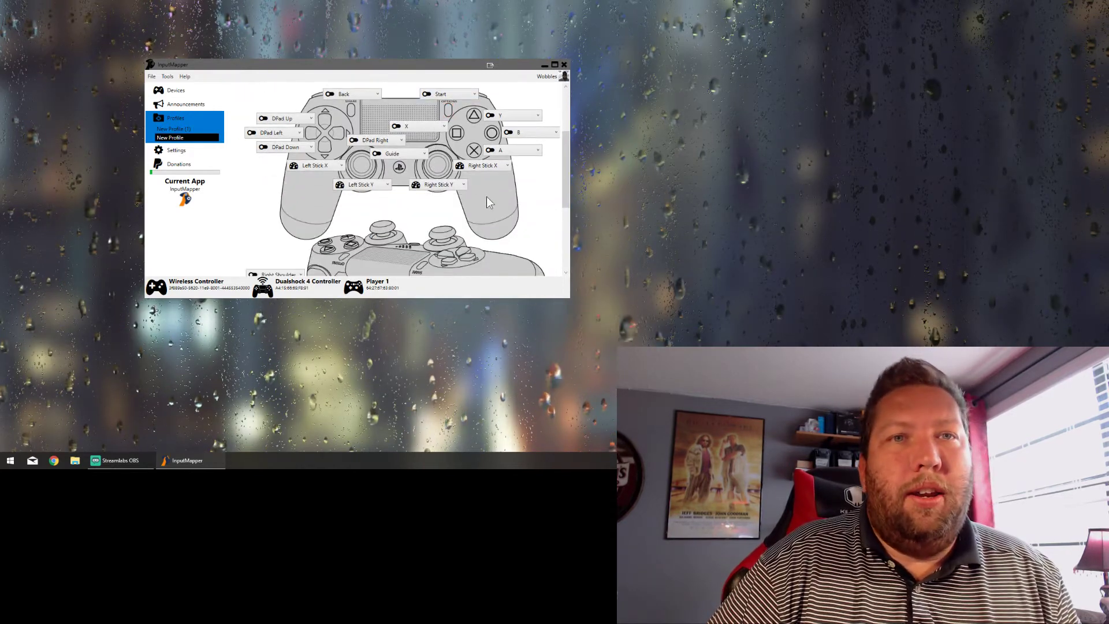
pyautogui.moveTo(384, 201)
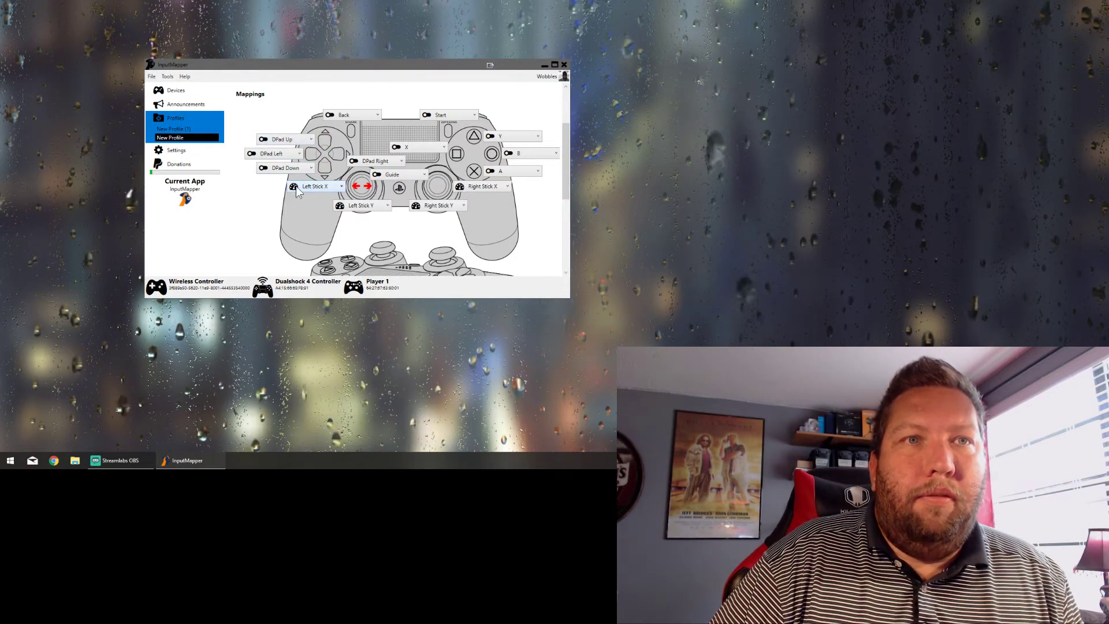
pyautogui.scroll(-3)
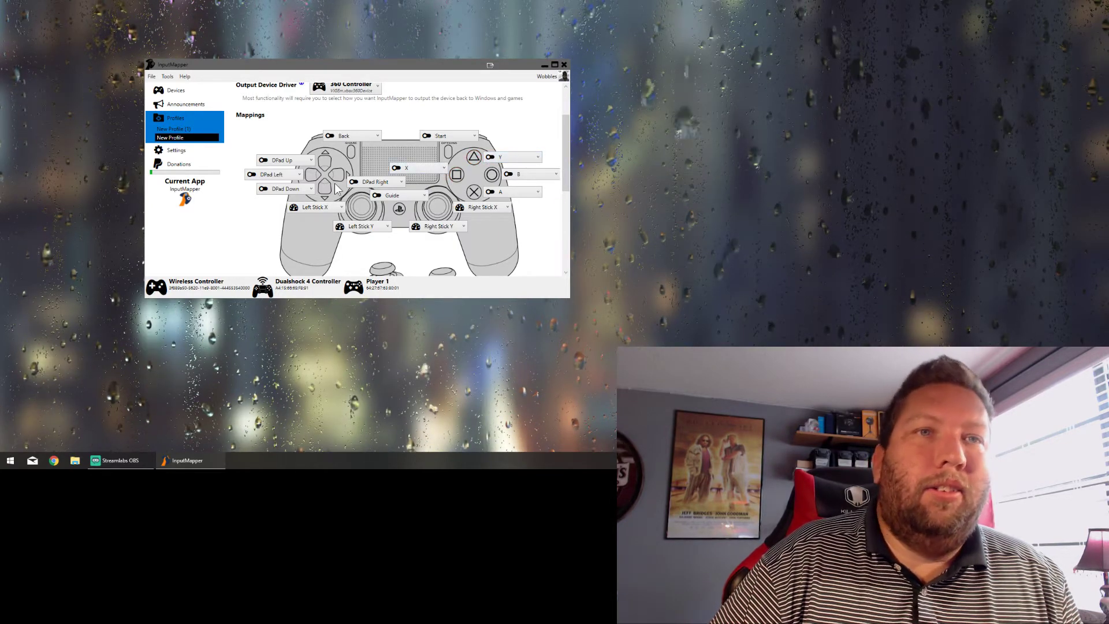
pyautogui.click(308, 174)
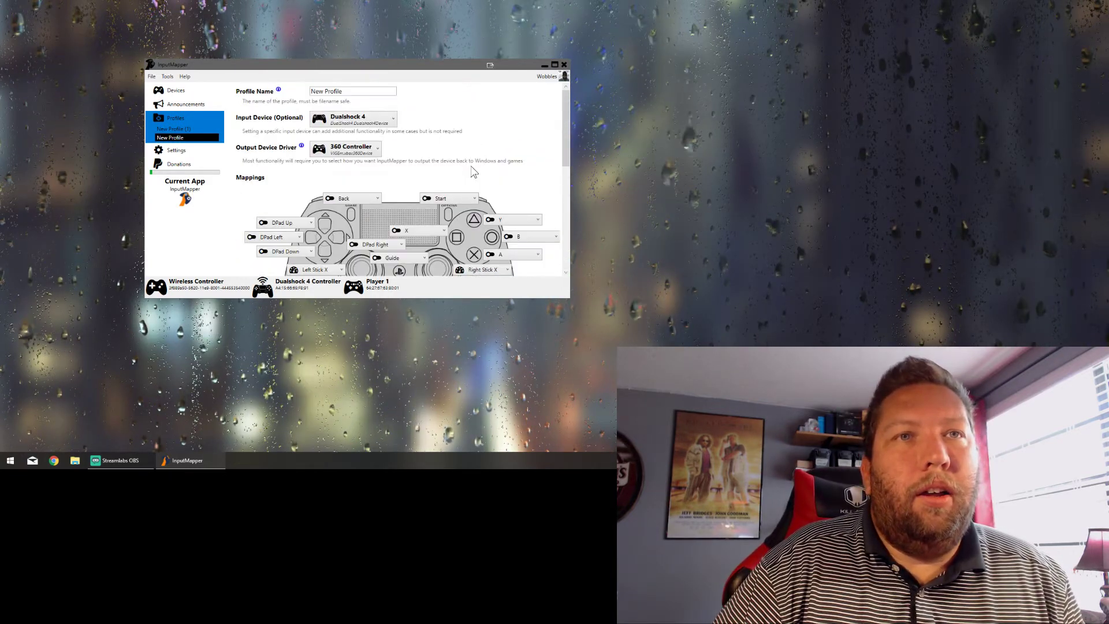
pyautogui.scroll(-3)
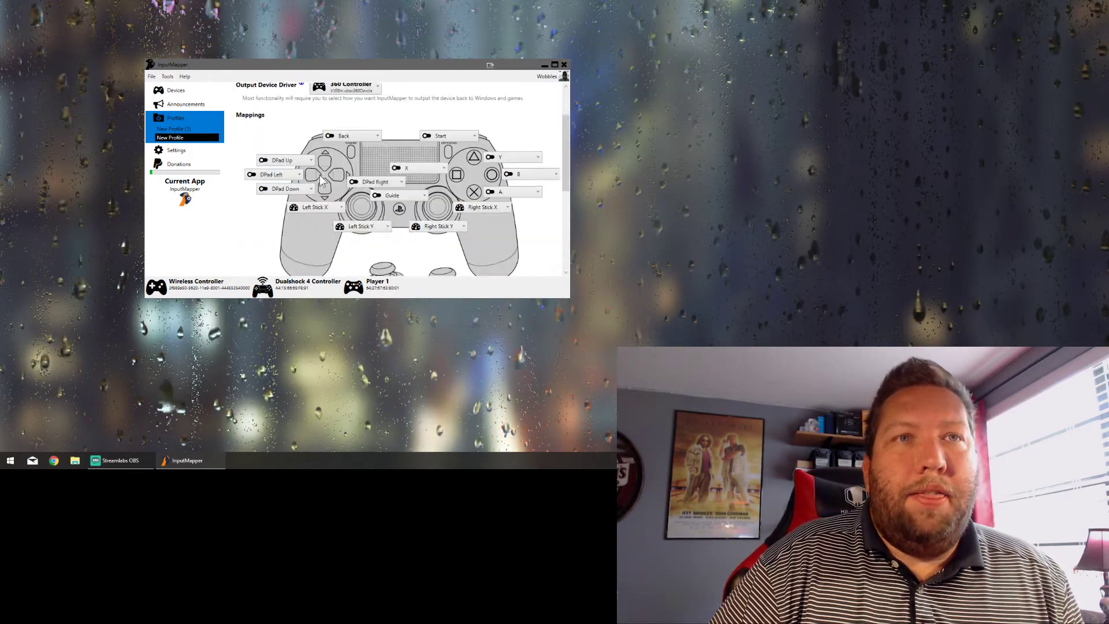
# Scroll past the controller diagrams to the empty Macros and Input State Modifiers sections
pyautogui.scroll(-3)
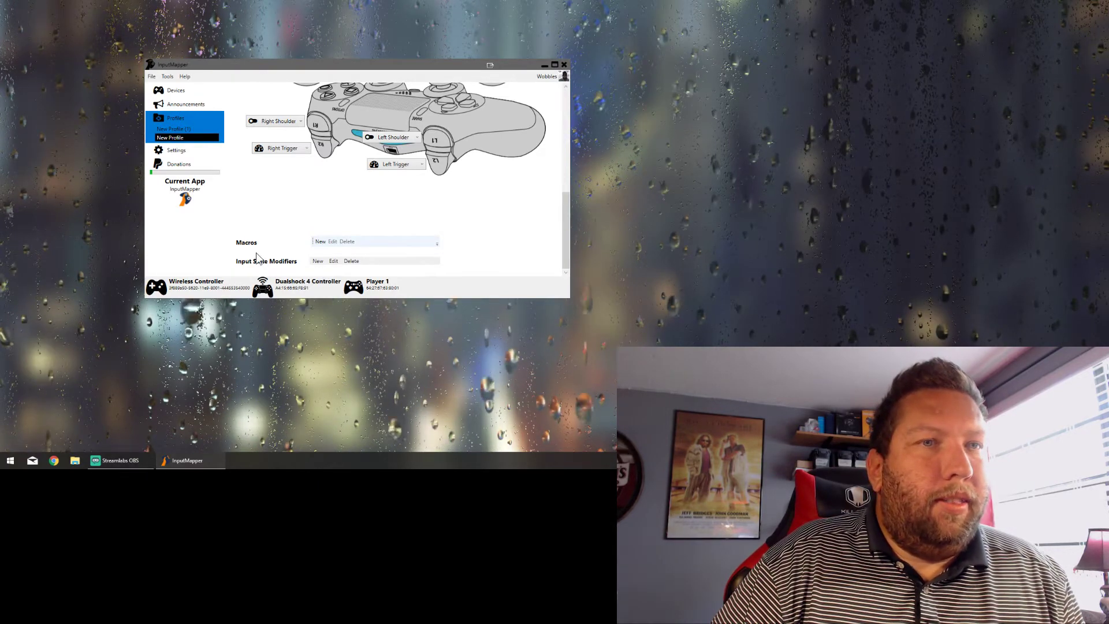
pyautogui.moveTo(245, 275)
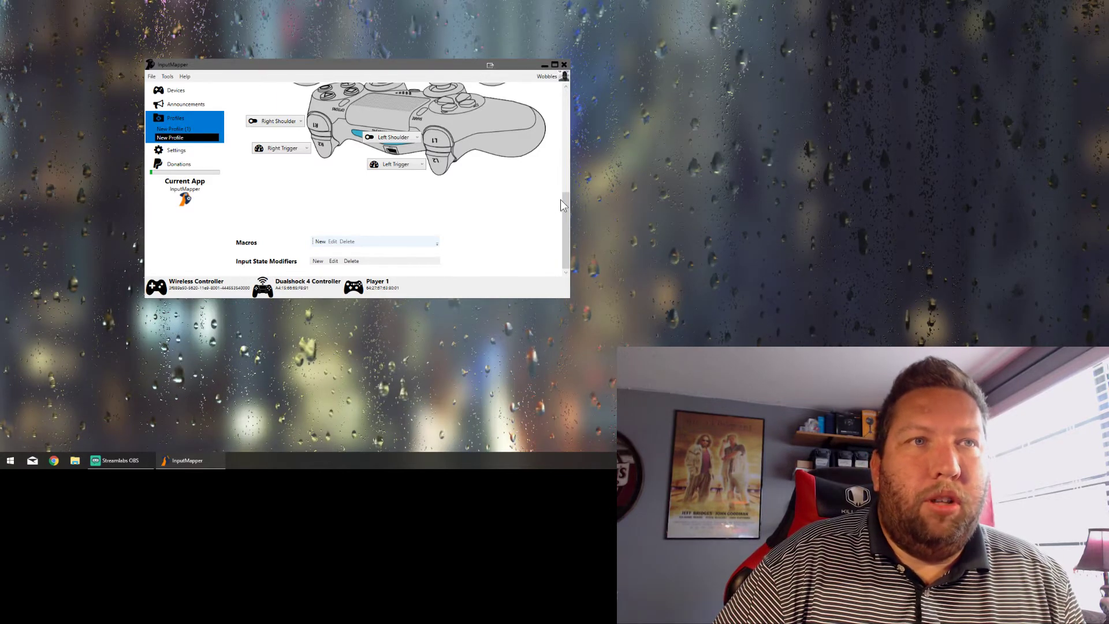
# Open Settings and tick Show Advanced Settings, toggling it off and back on
pyautogui.click(176, 150)
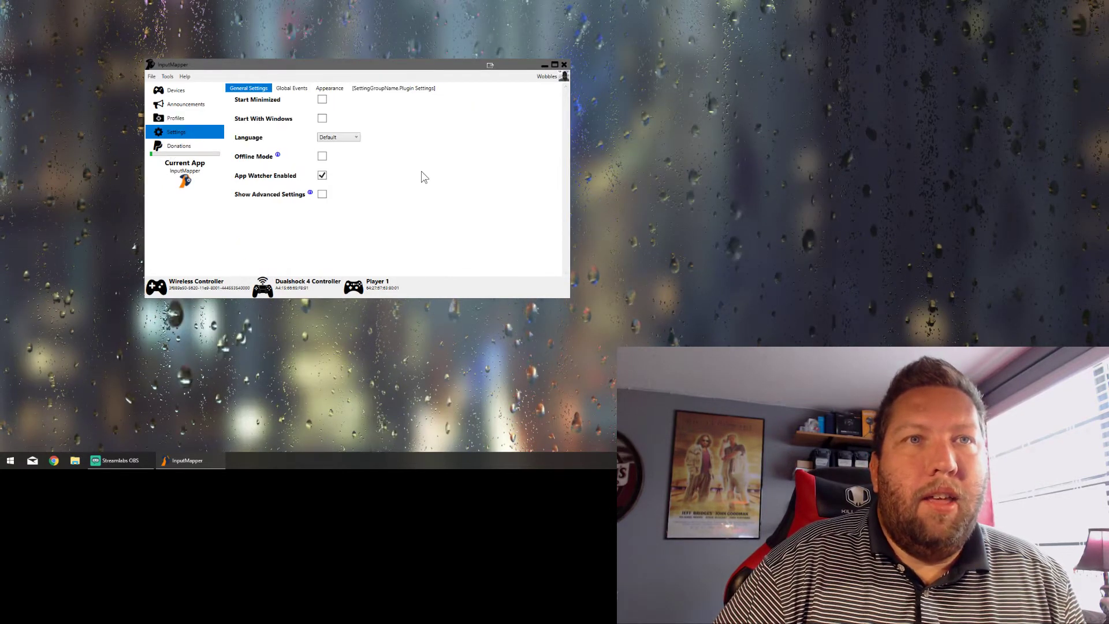
pyautogui.moveTo(243, 200)
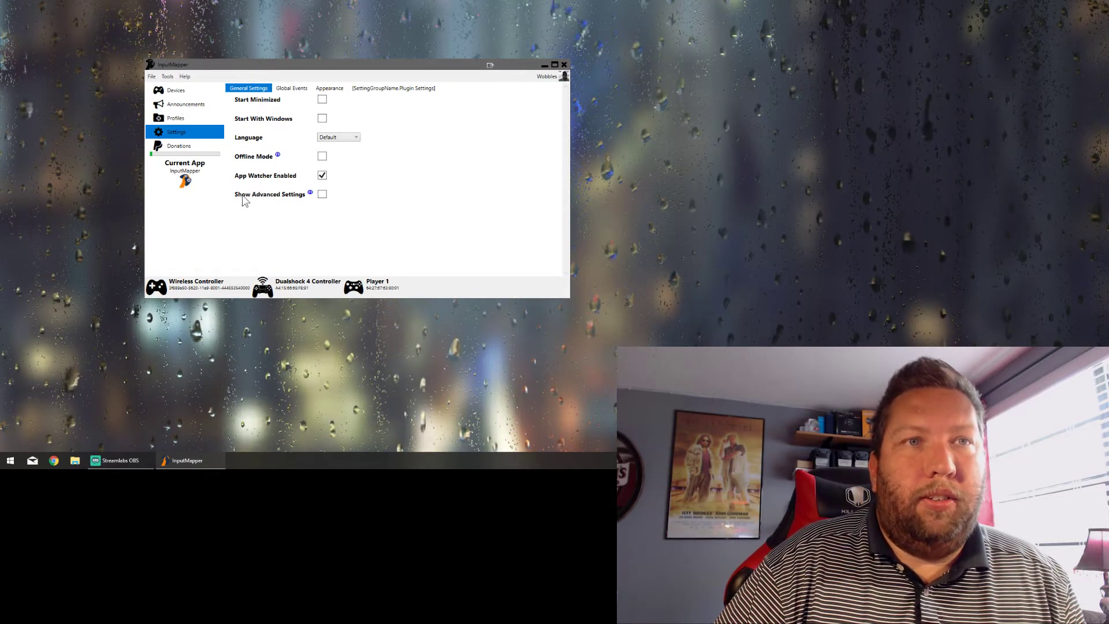
pyautogui.click(322, 194)
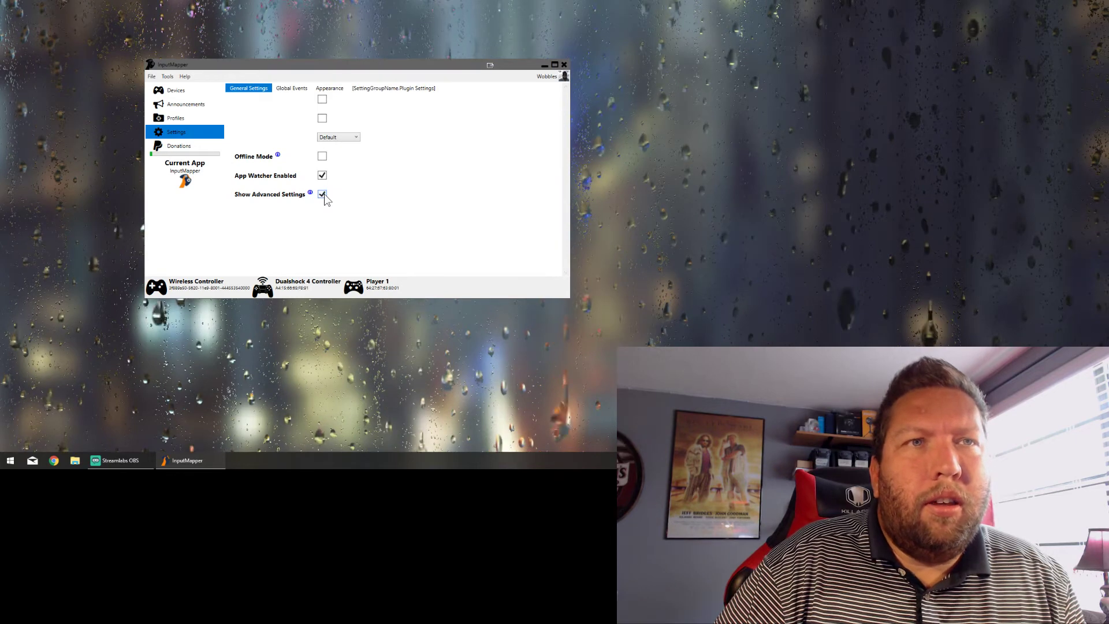
pyautogui.click(322, 195)
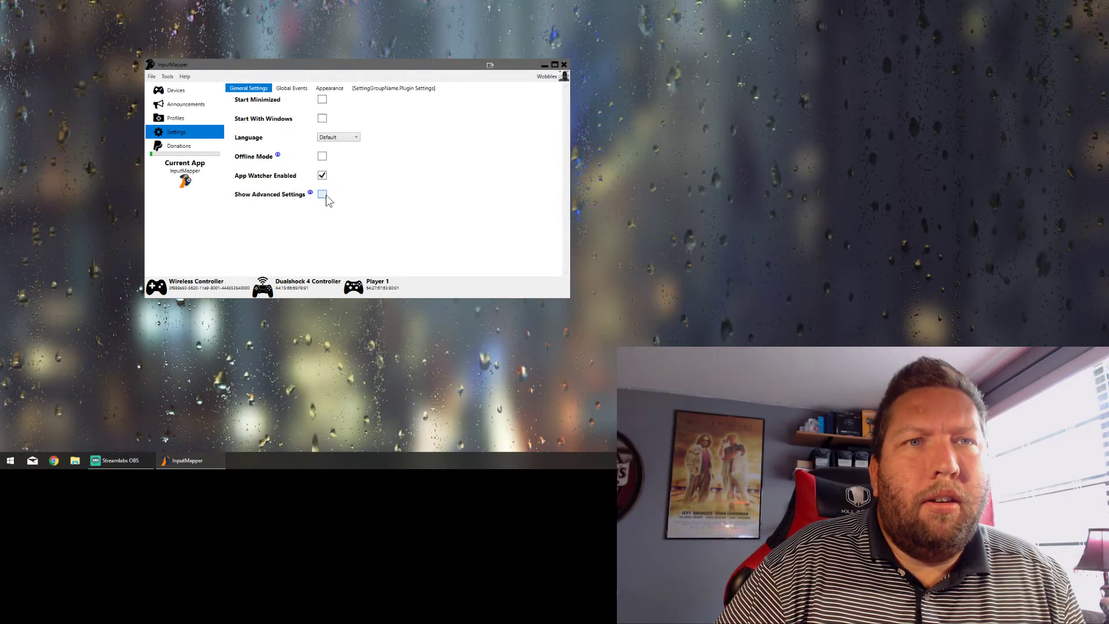
pyautogui.click(322, 194)
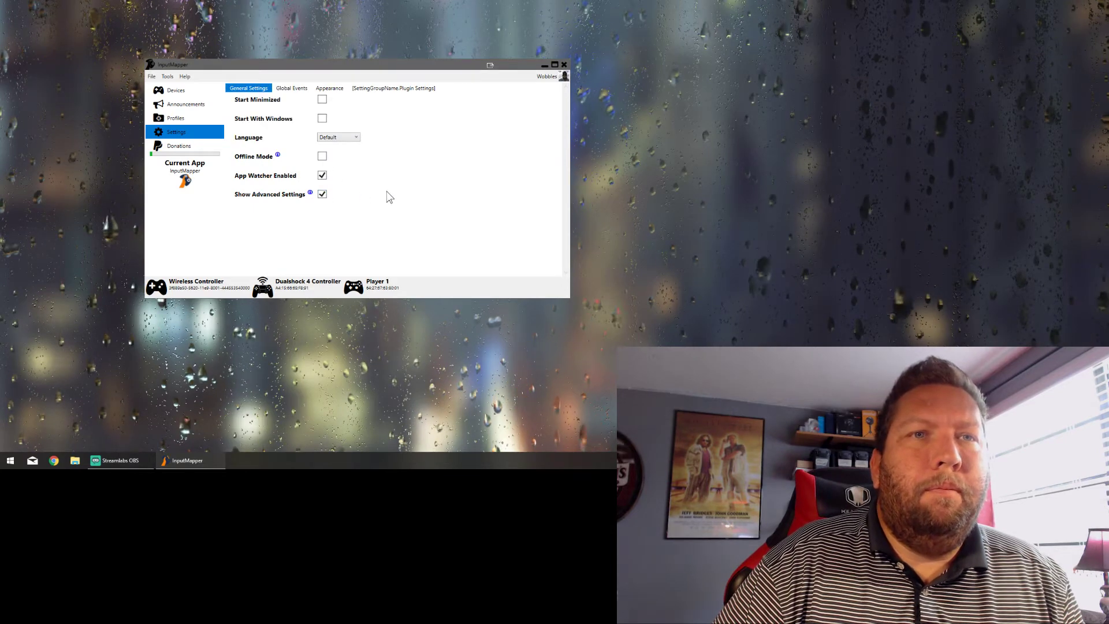
pyautogui.moveTo(376, 192)
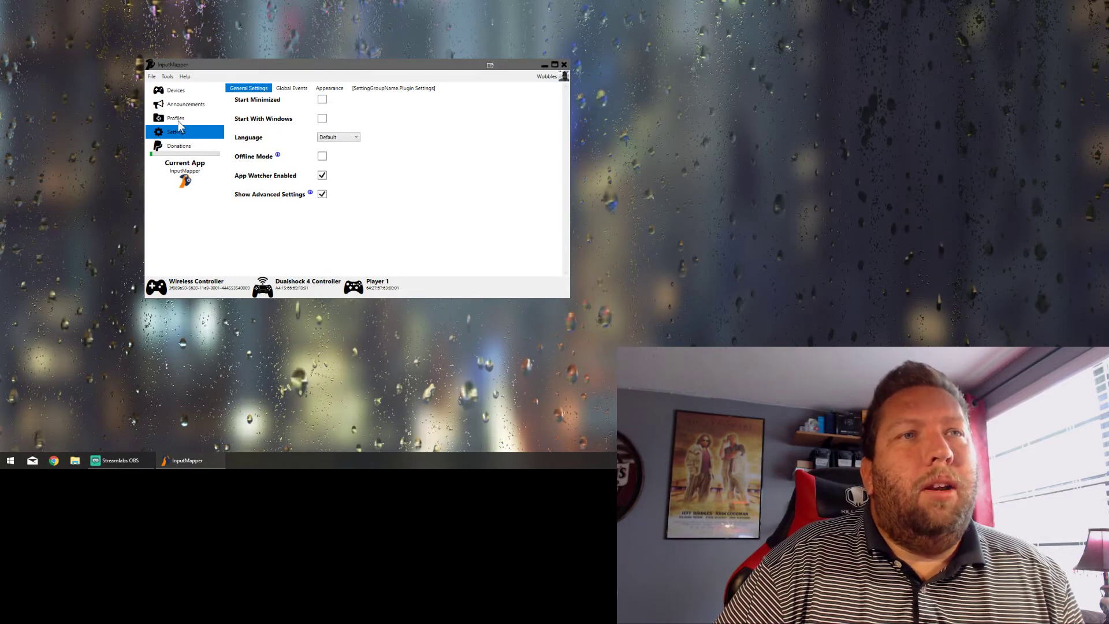
pyautogui.moveTo(275, 205)
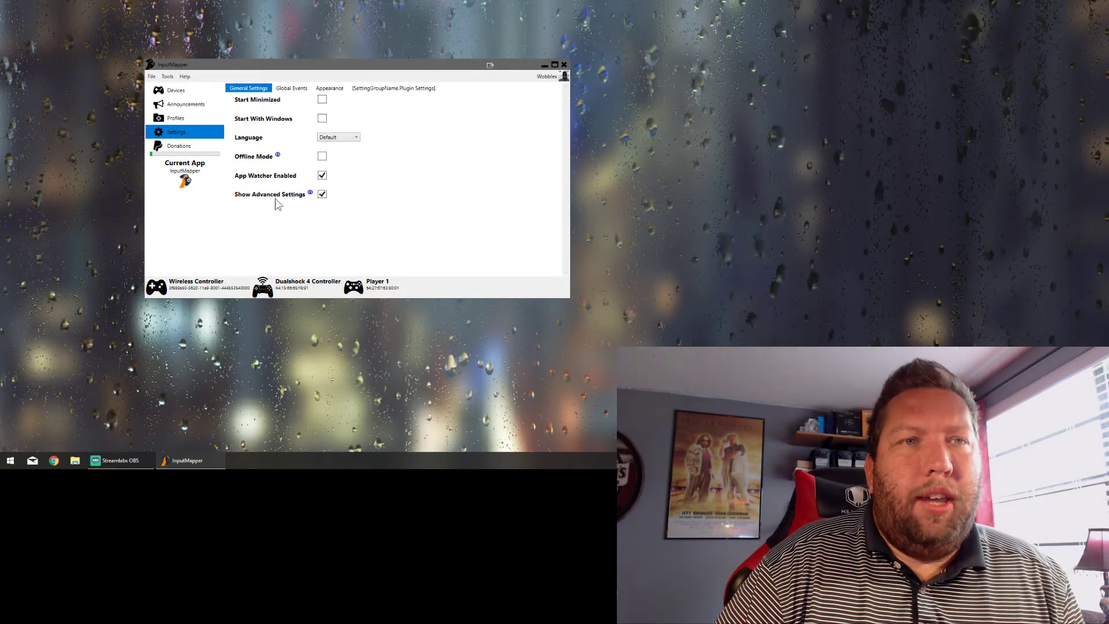
# Return to New Profile and scroll to the Output and Return State Modifiers rows
pyautogui.click(175, 118)
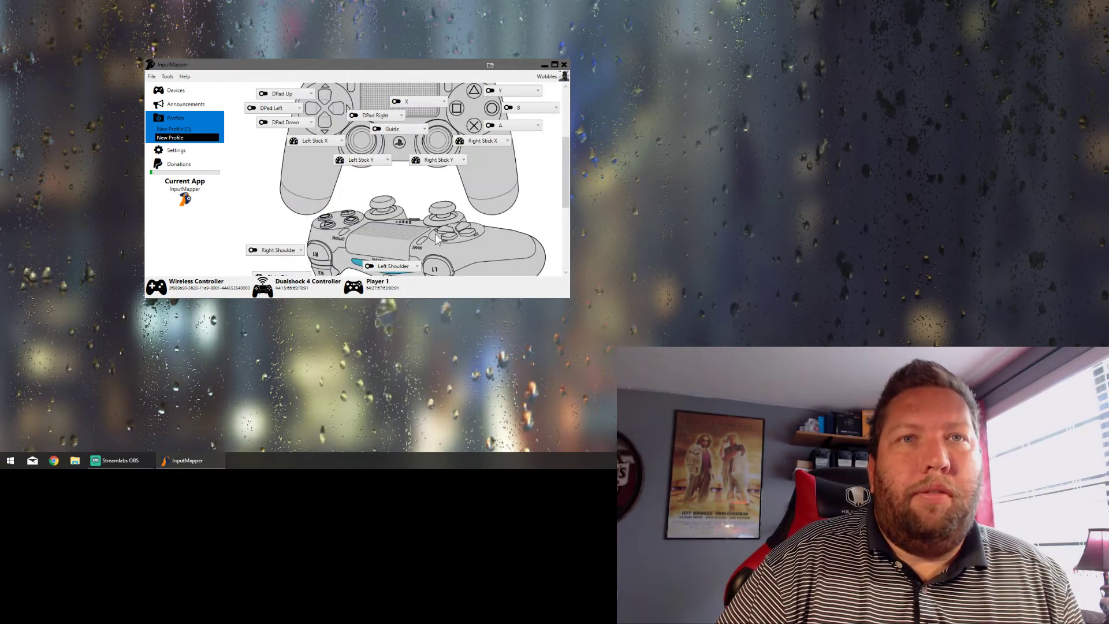
pyautogui.scroll(-3)
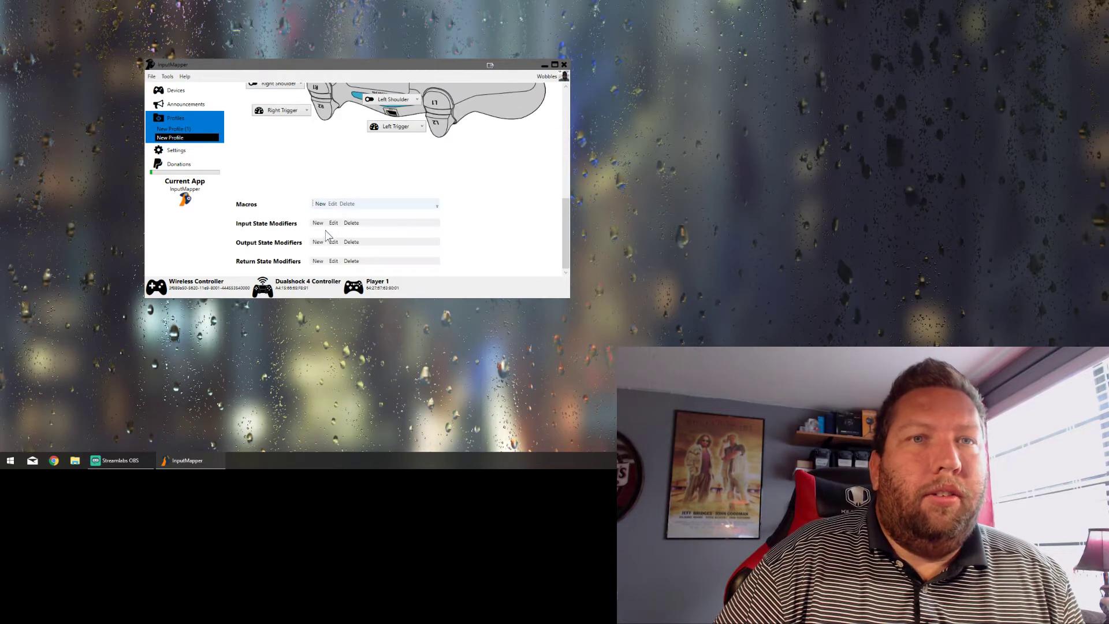
pyautogui.moveTo(293, 237)
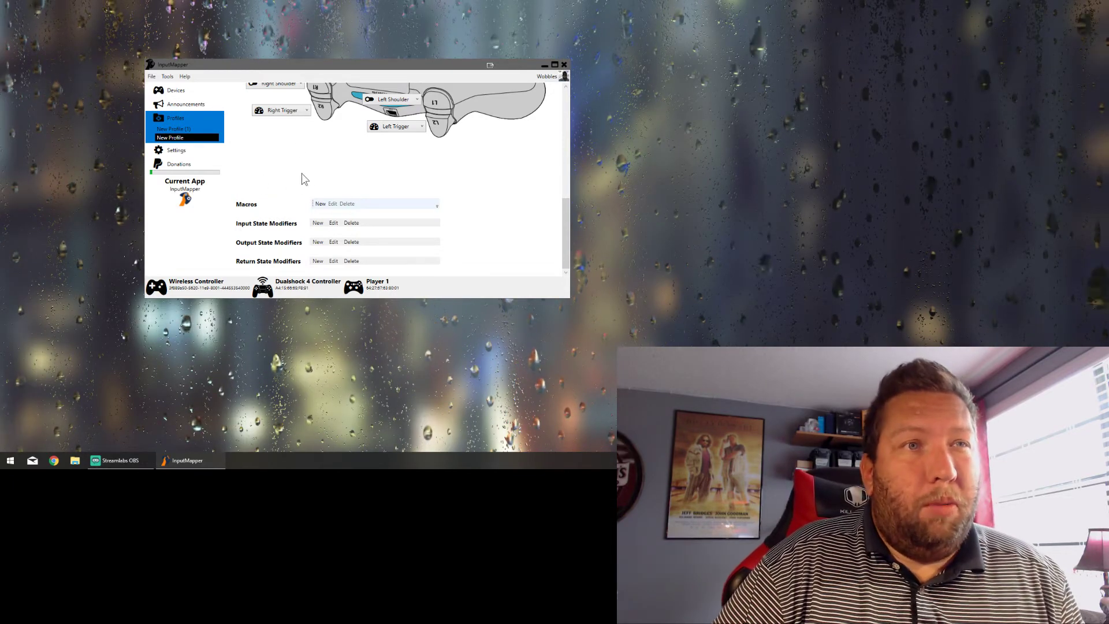
pyautogui.moveTo(301, 173)
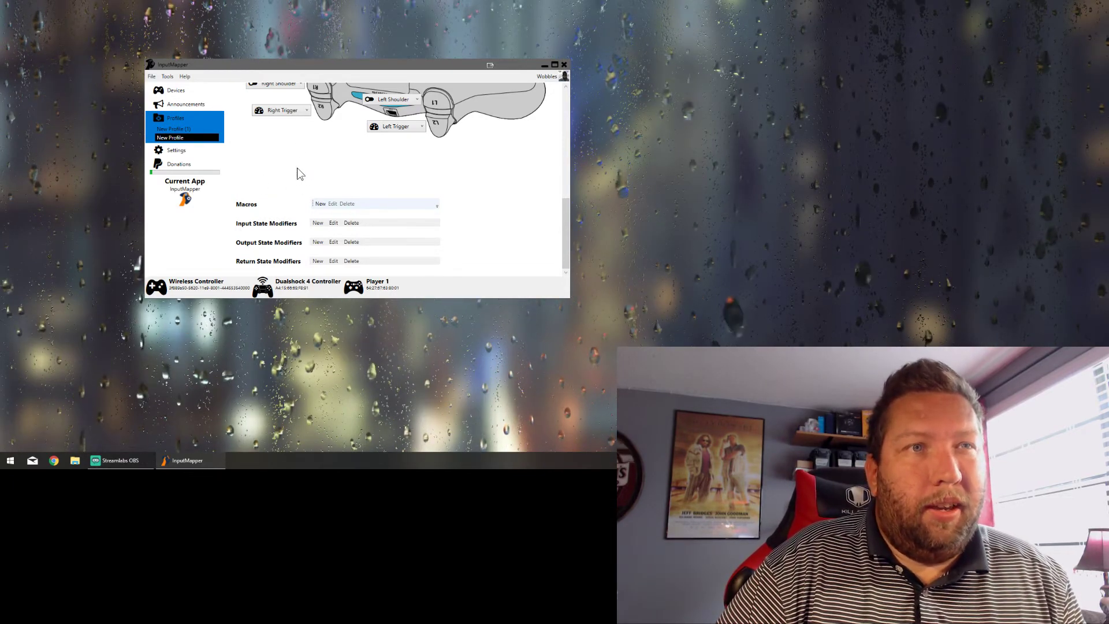
pyautogui.moveTo(331, 177)
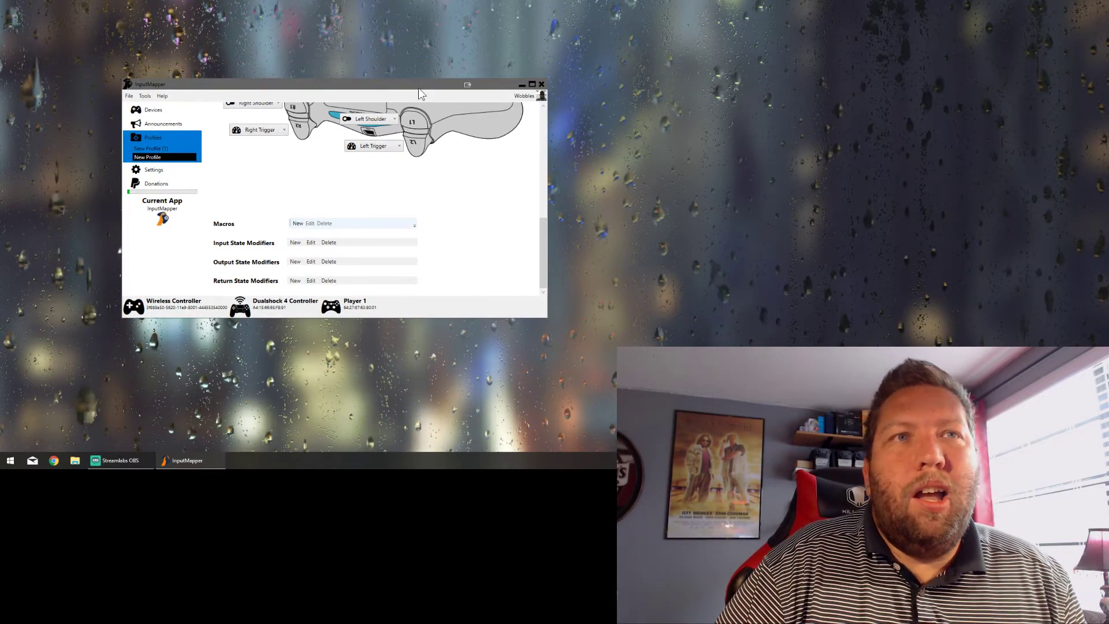
pyautogui.click(530, 94)
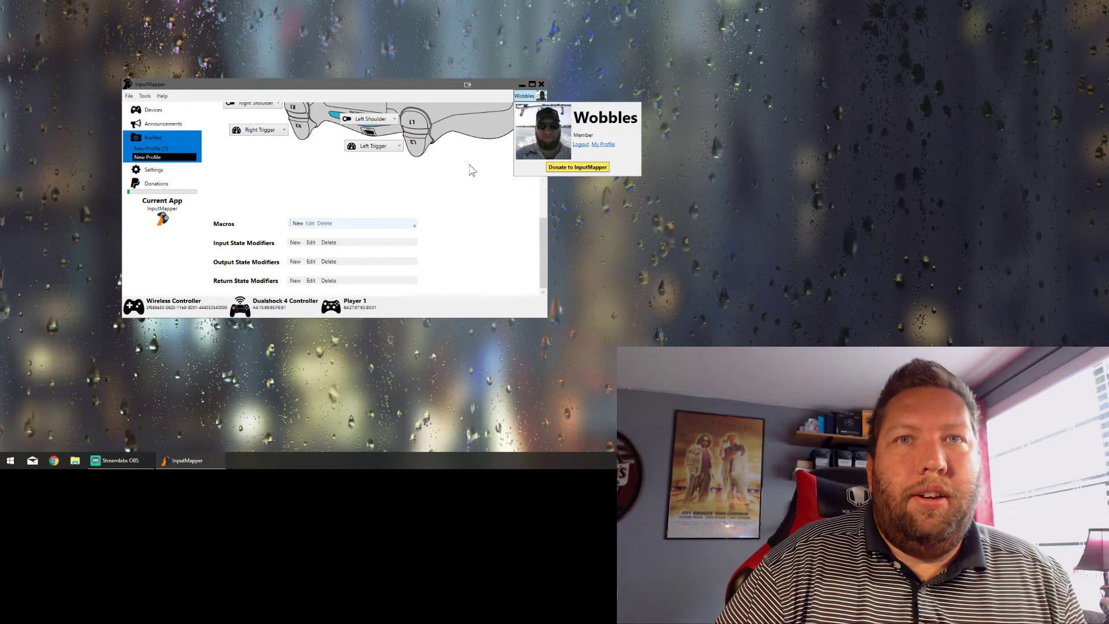
pyautogui.moveTo(544, 134)
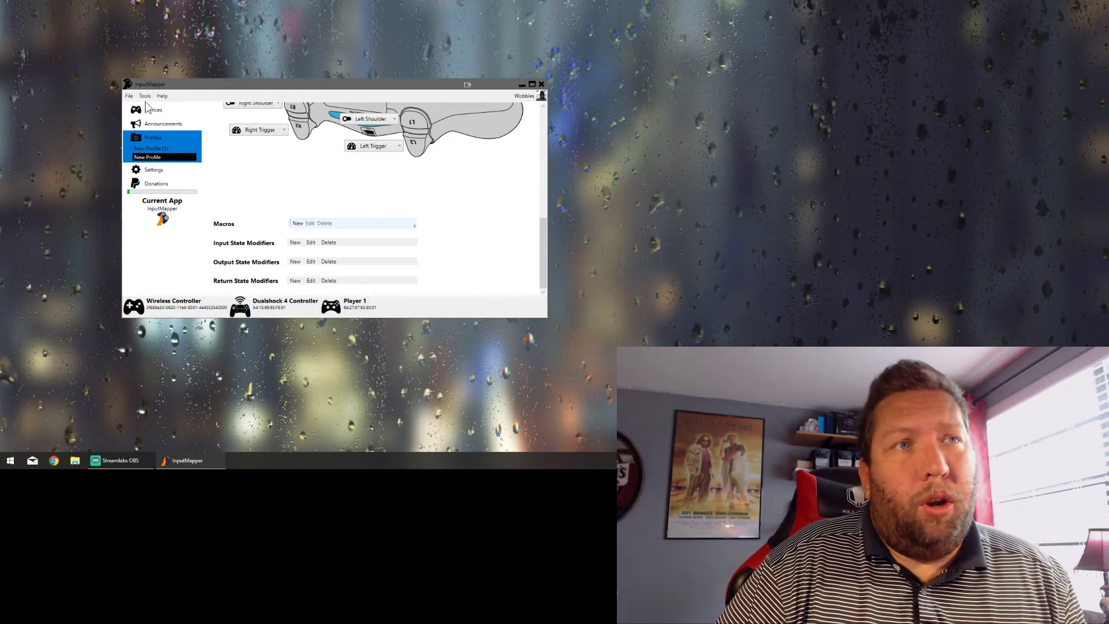
pyautogui.click(144, 96)
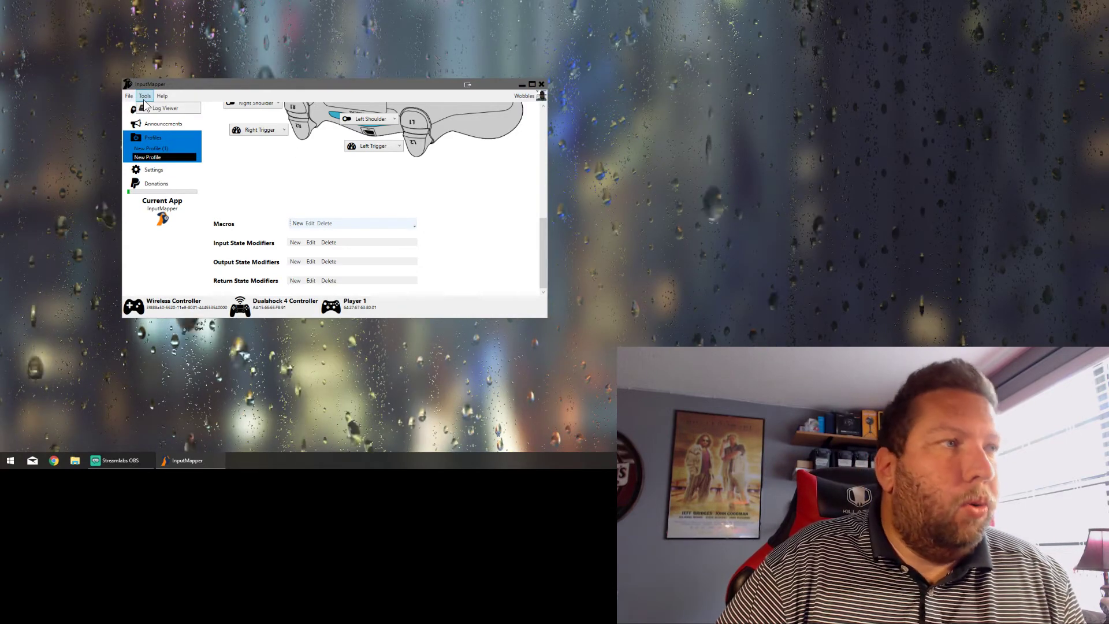
pyautogui.click(162, 96)
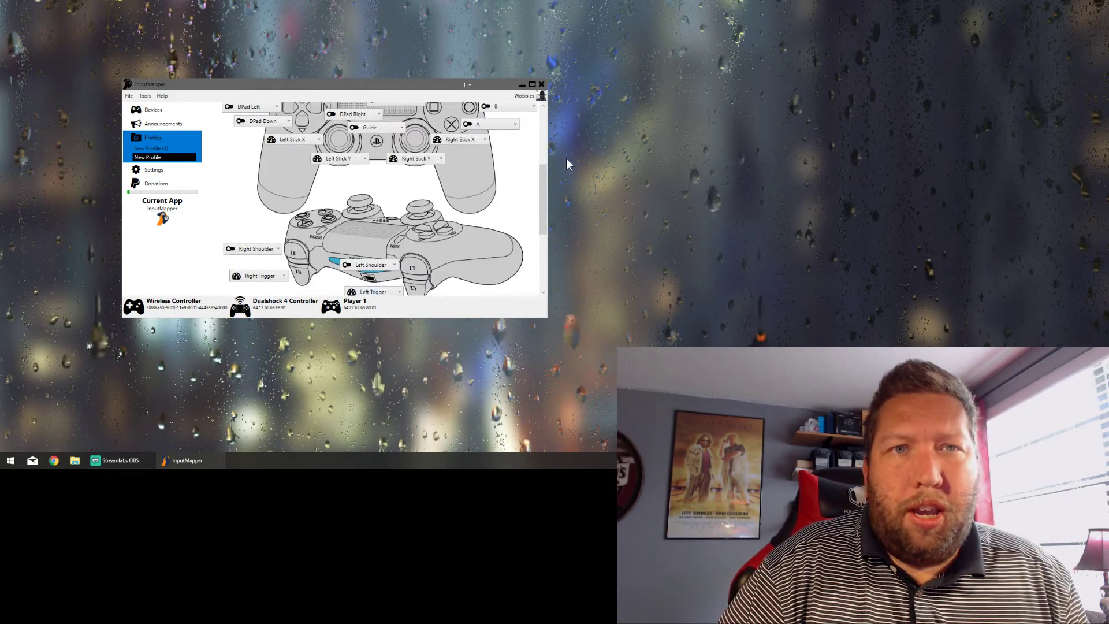
# Keep Dualshock 4 as the profile's input device and go to the Devices page
pyautogui.click(149, 157)
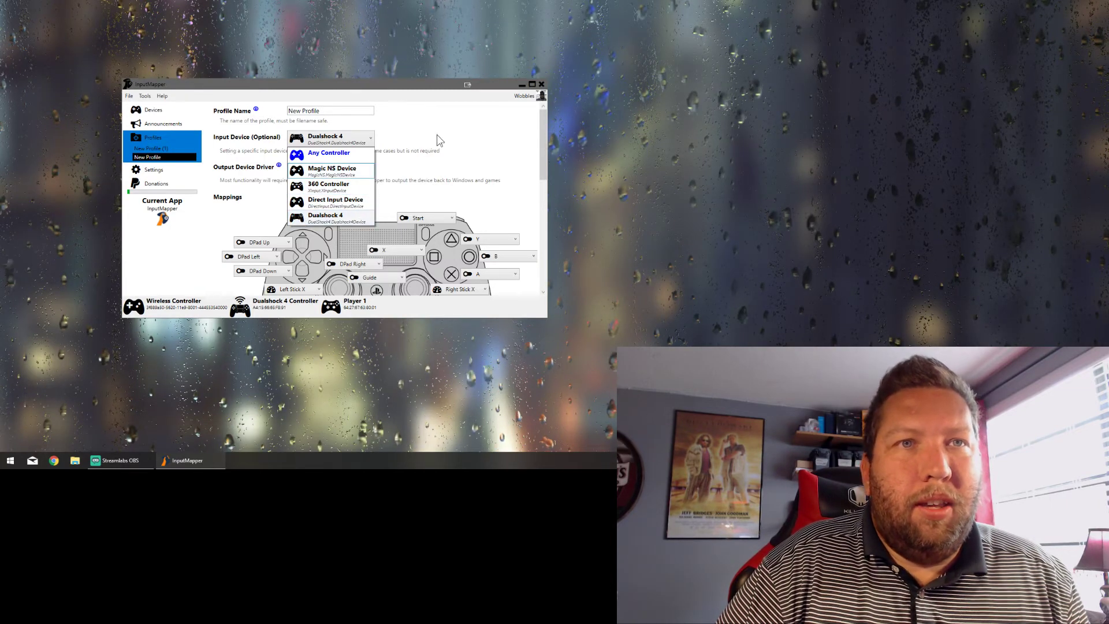
pyautogui.click(330, 188)
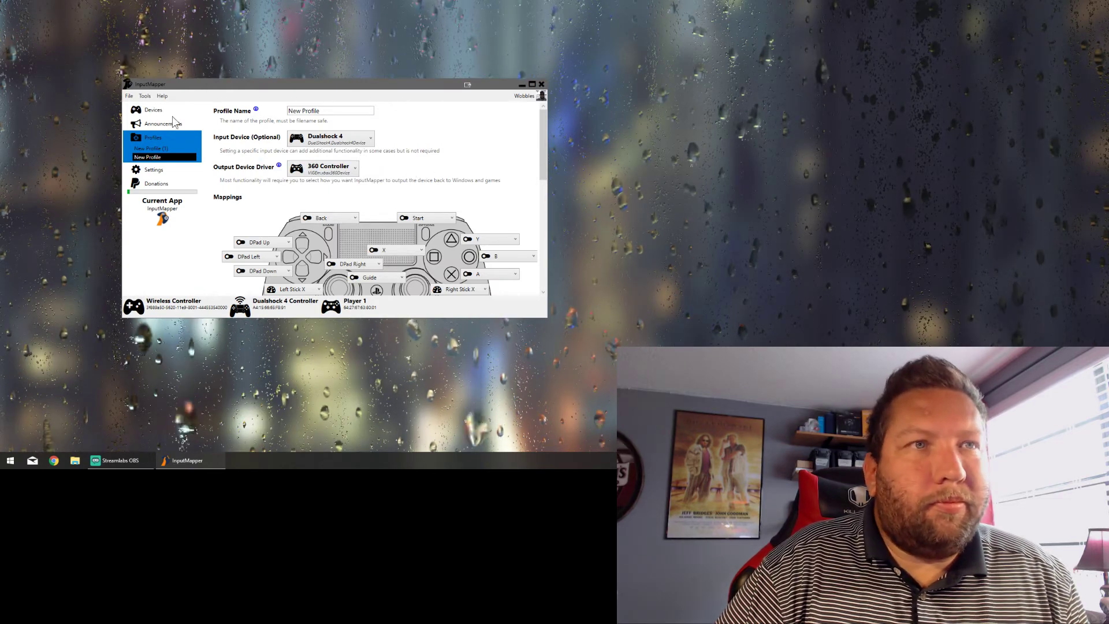
pyautogui.click(152, 110)
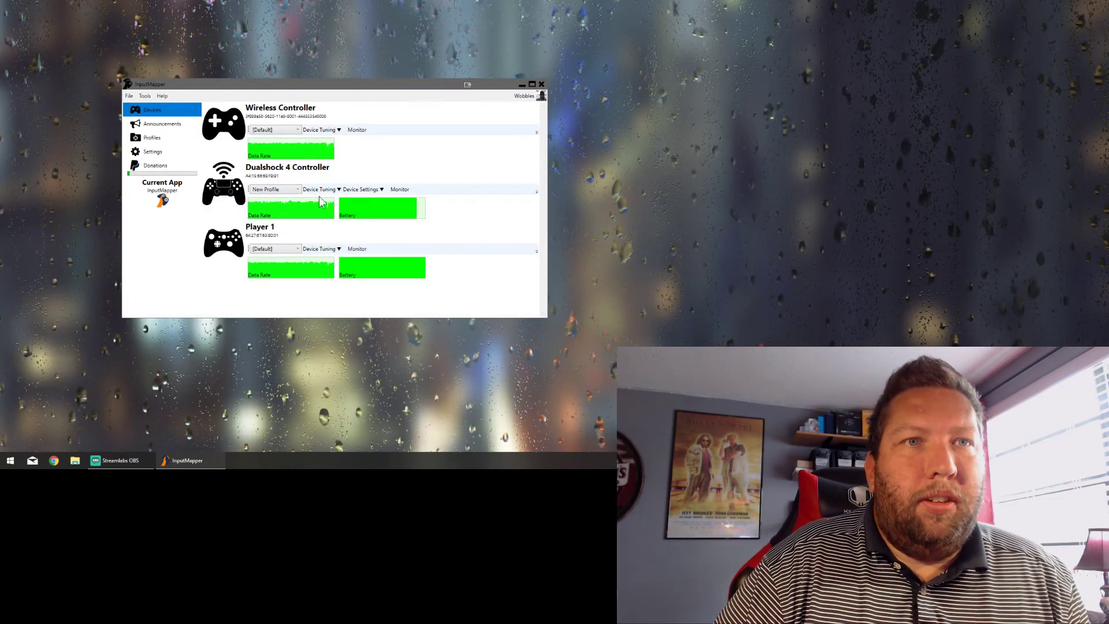
pyautogui.click(296, 189)
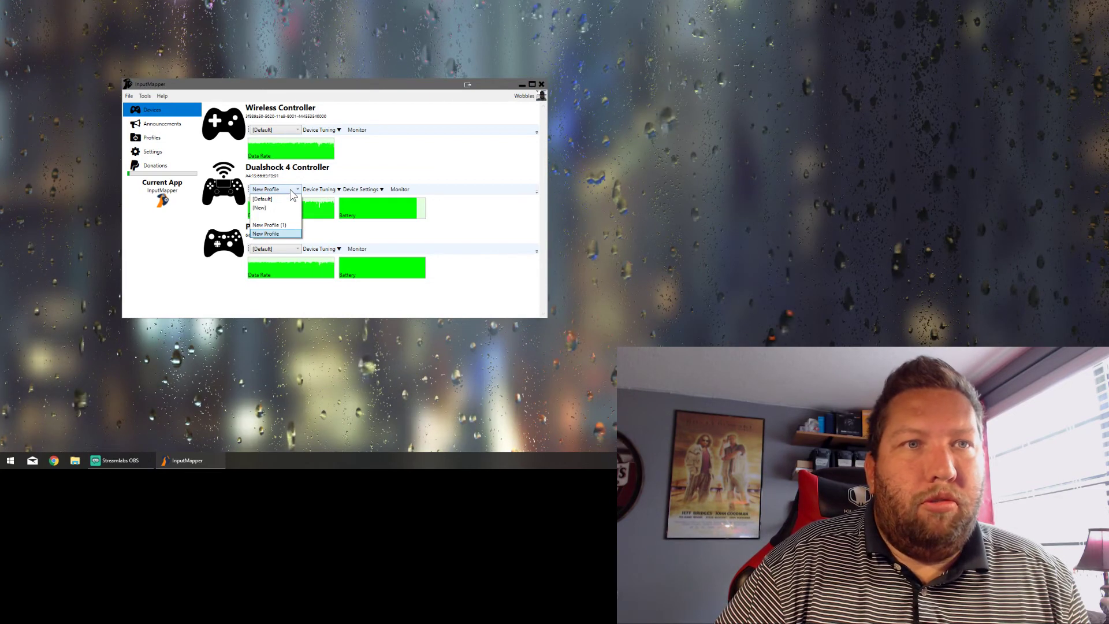
pyautogui.moveTo(268, 209)
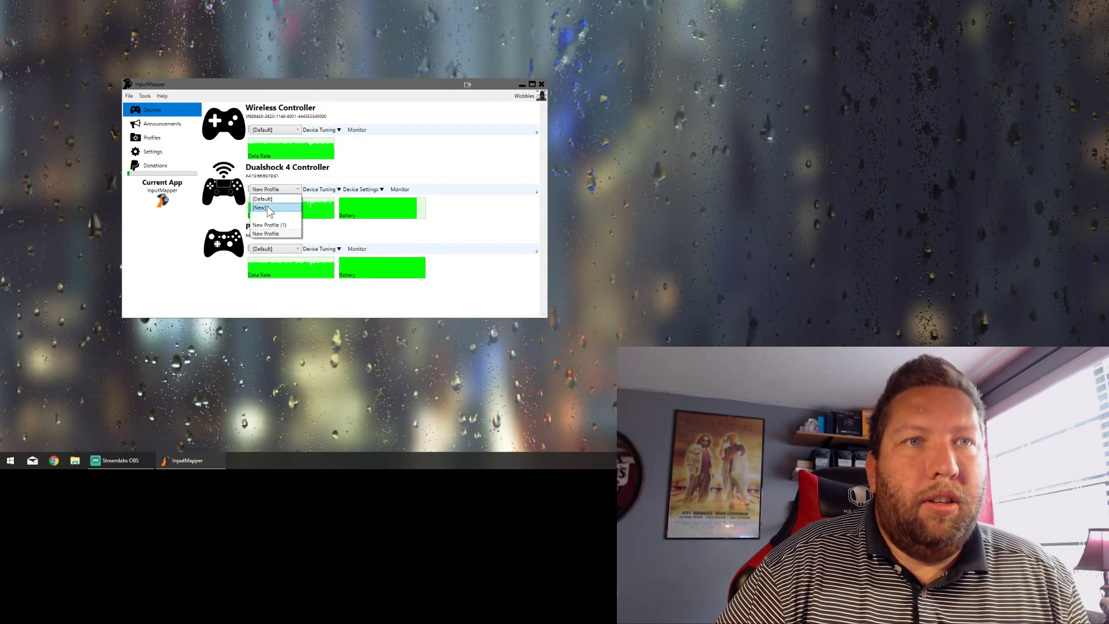
pyautogui.click(261, 207)
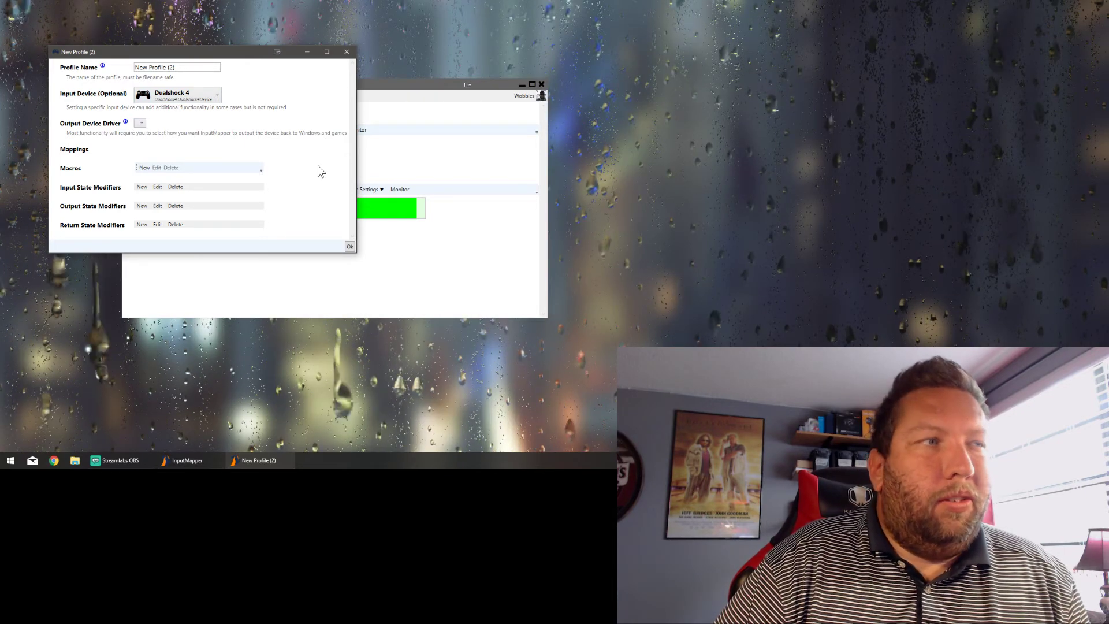
pyautogui.moveTo(234, 59)
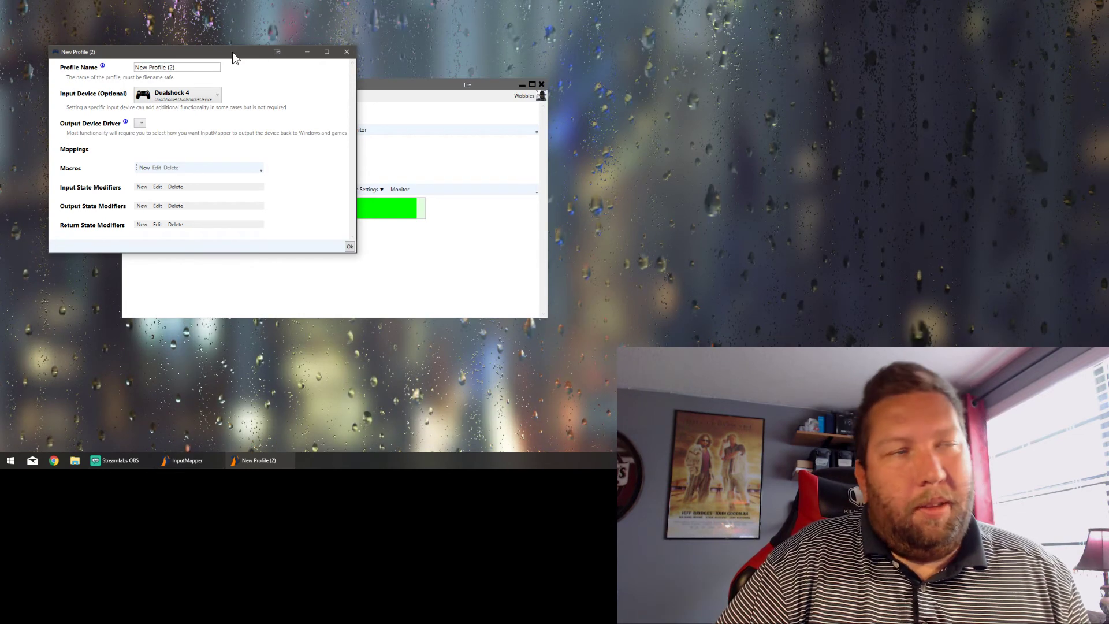
# Move the New Profile (2) window right and set its output driver to 360 Controller
pyautogui.moveTo(233, 57); pyautogui.dragTo(280, 60)
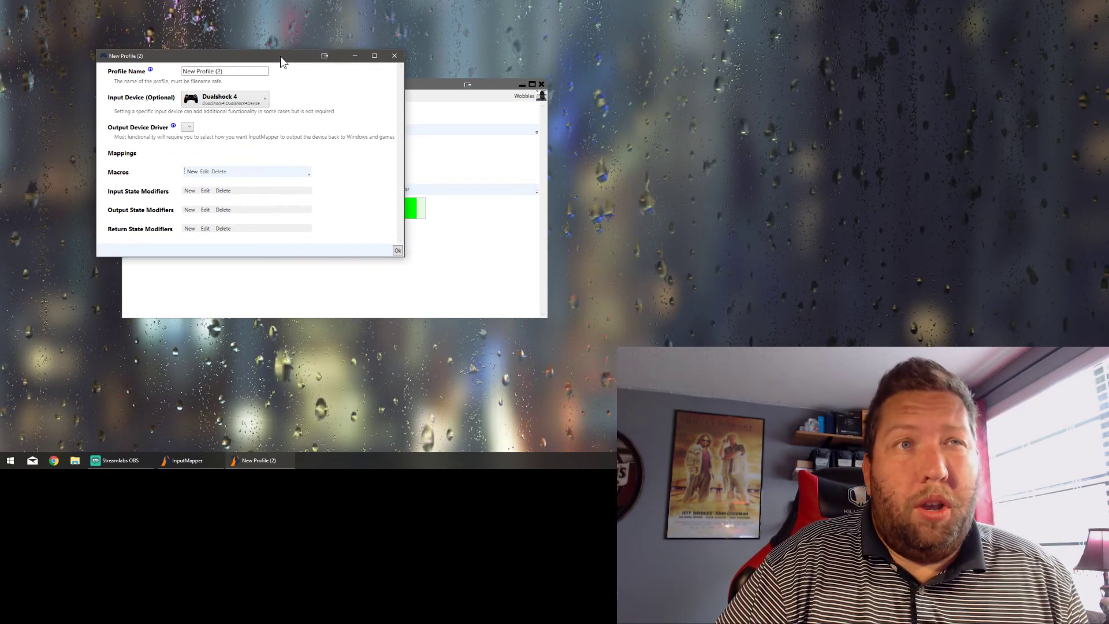
pyautogui.click(188, 127)
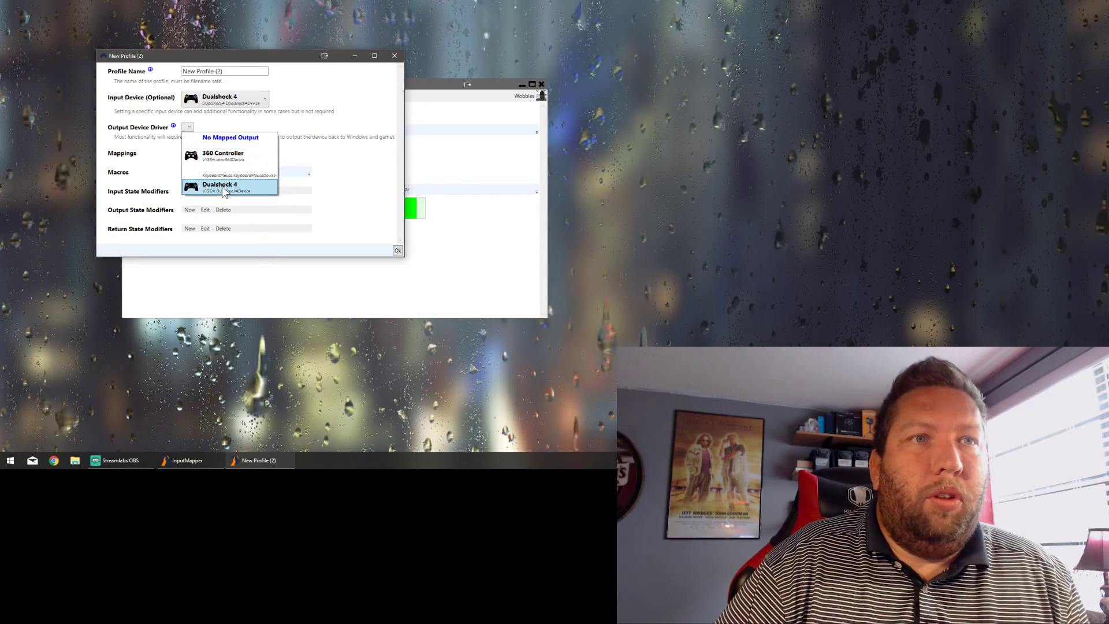
pyautogui.click(214, 155)
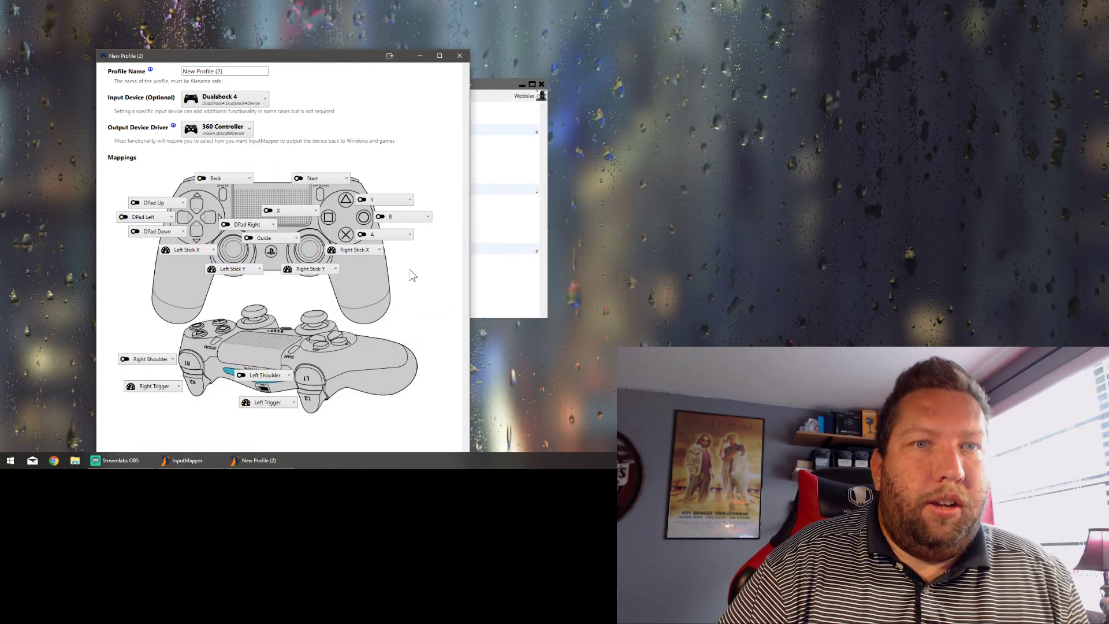